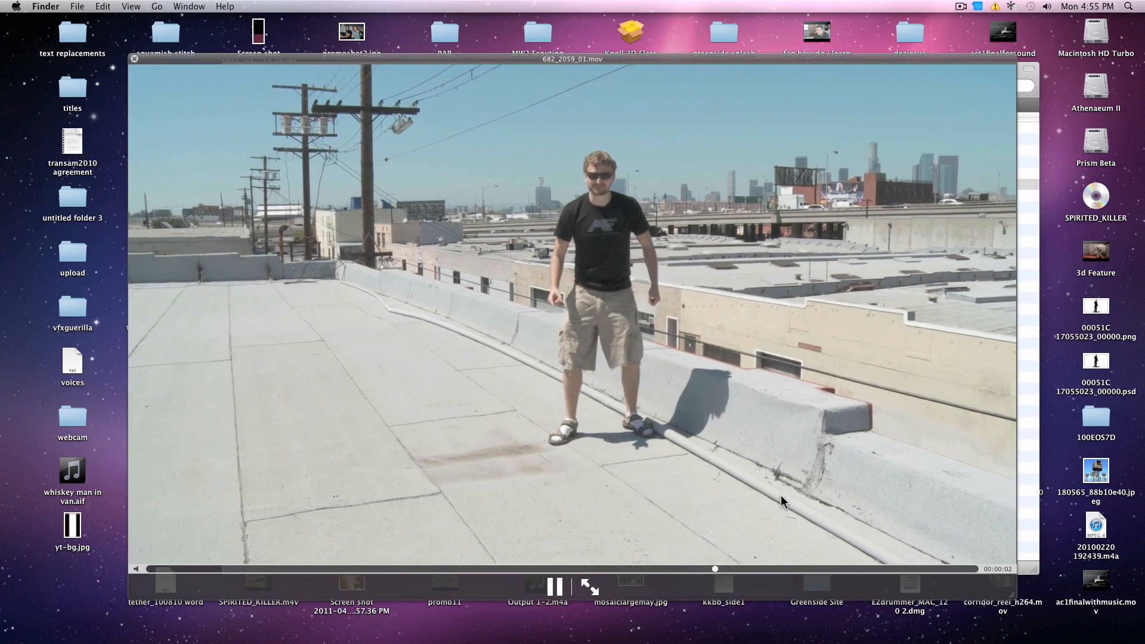
Step: Pause the 682_2059_01.mov preview and scrub through it to review the pan
click(553, 587)
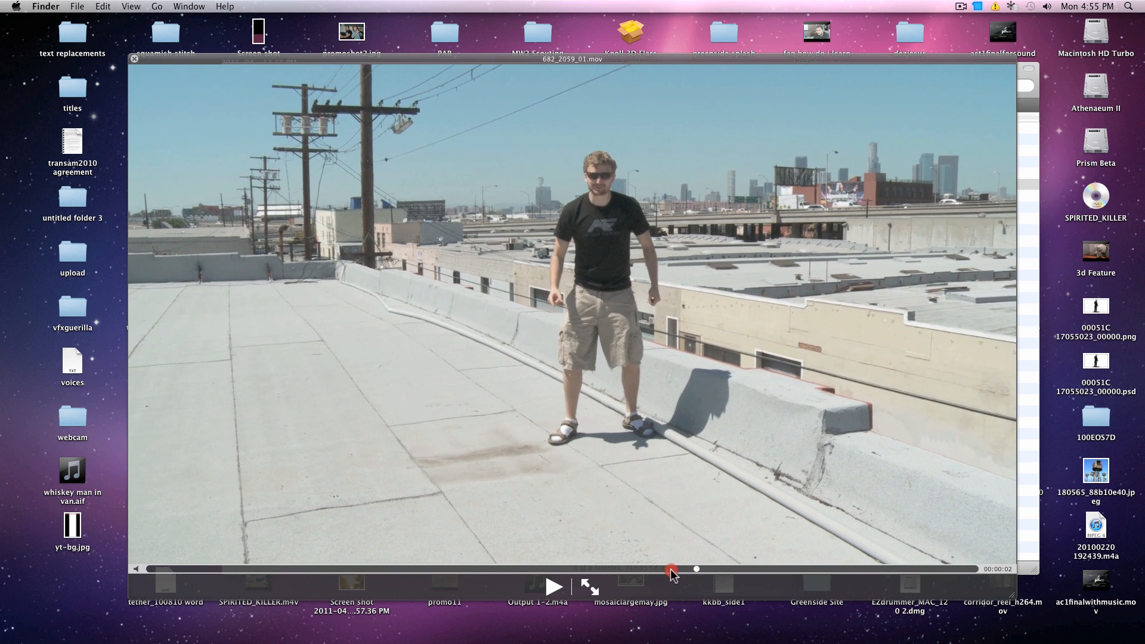
drag(670, 569, 138, 569)
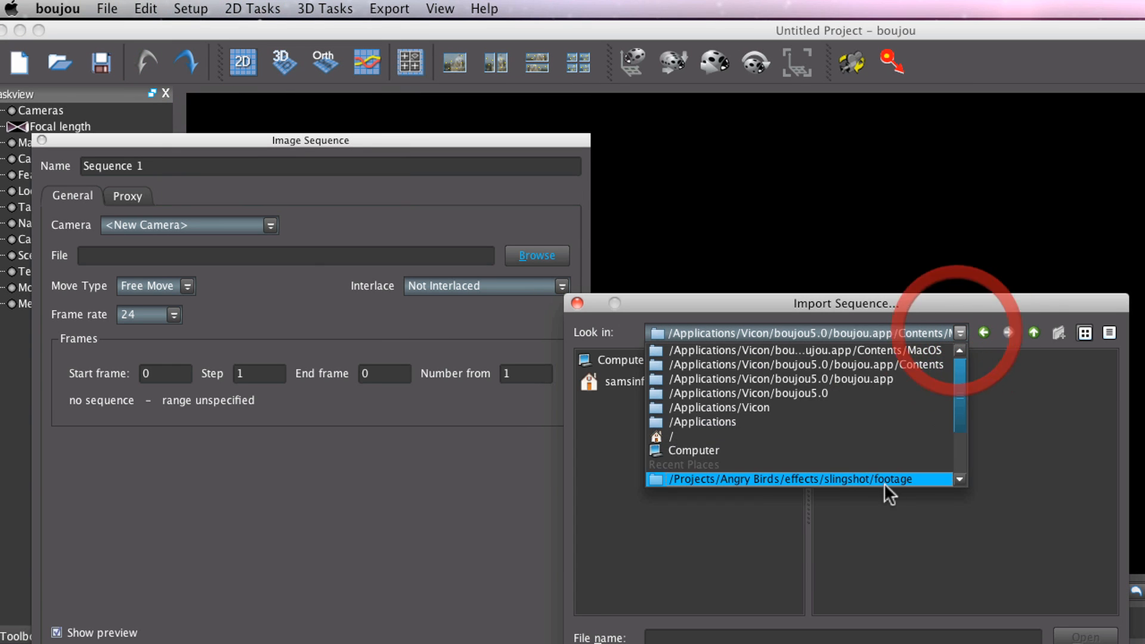
Step: Navigate the import browser to the barrels footage folder
click(802, 480)
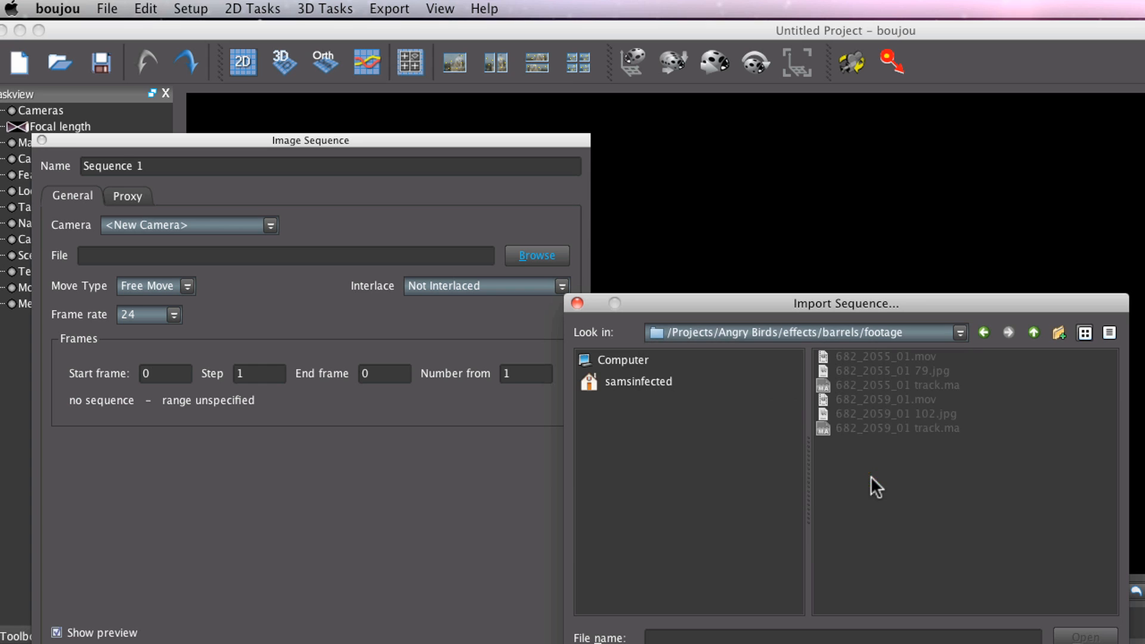
mouse_move(944, 422)
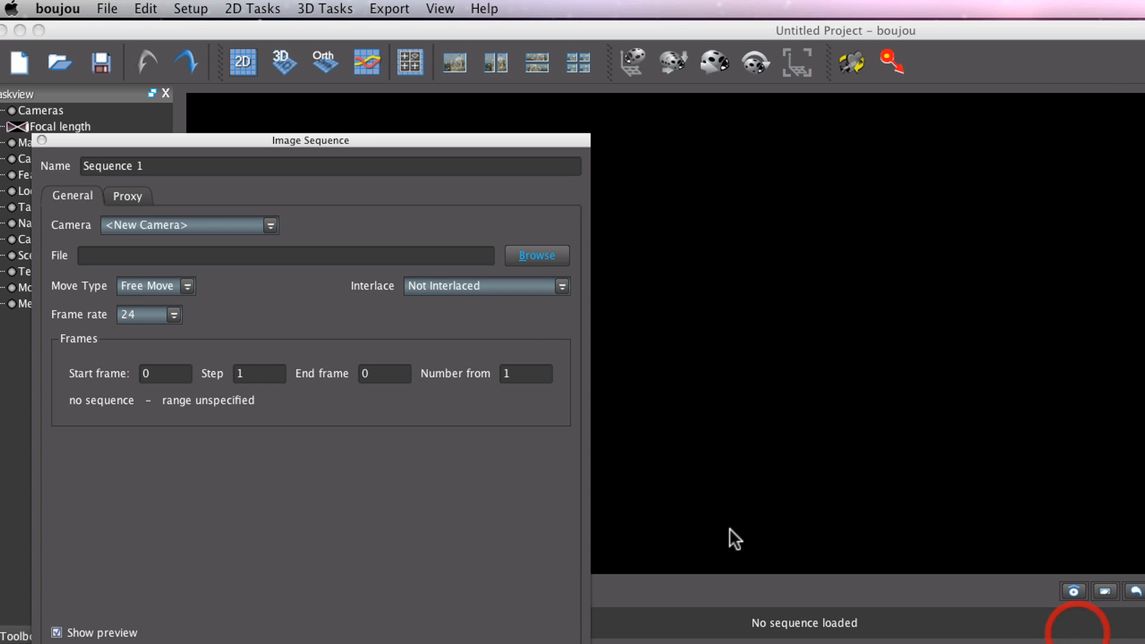
Step: Set Move Type to Nodal Pan and Frame rate to 23.976 for the rooftop sequence
click(535, 255)
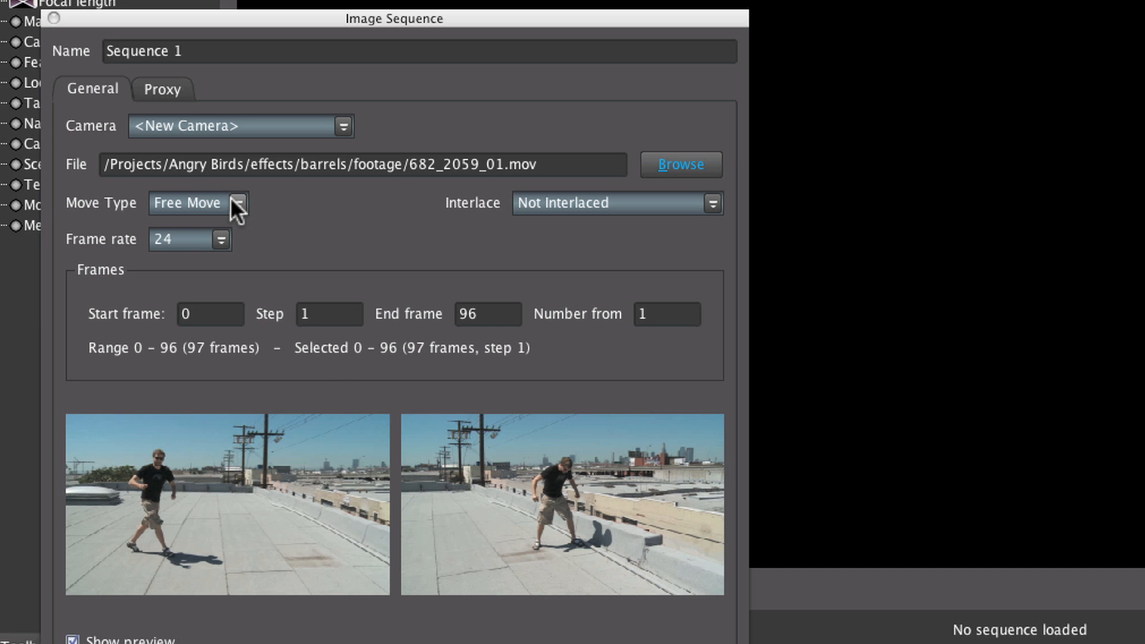
click(191, 203)
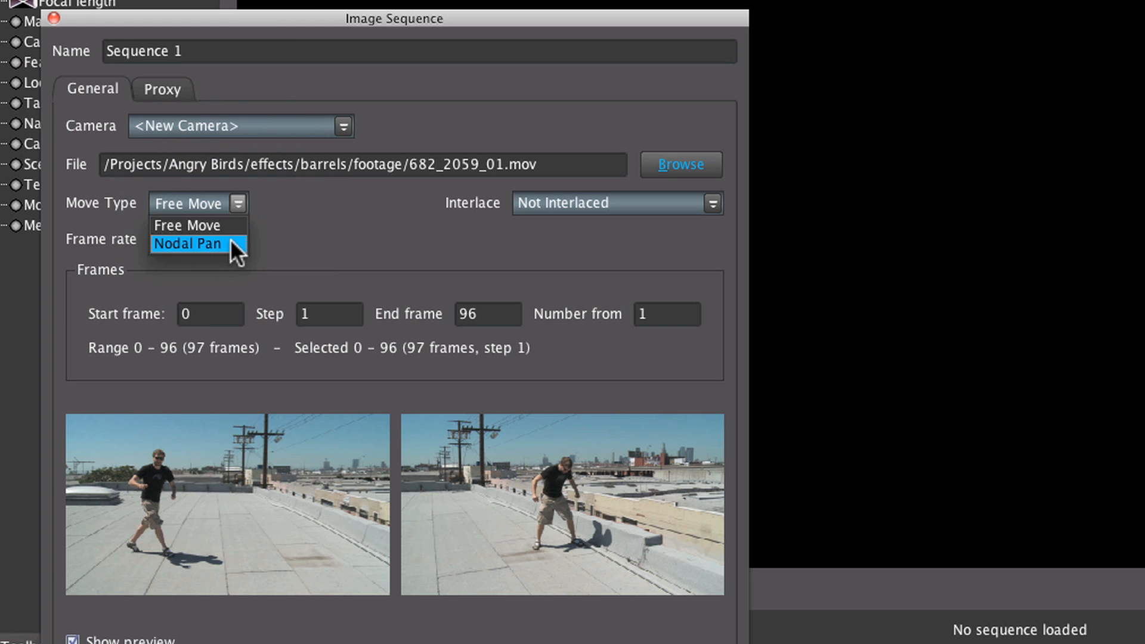
click(189, 243)
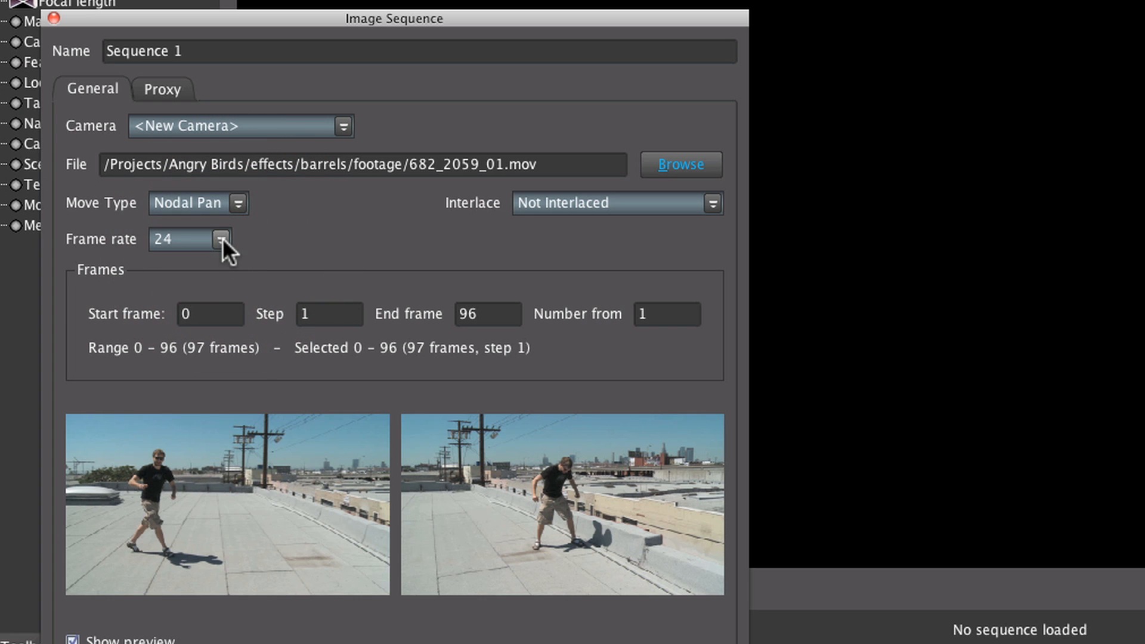
click(219, 240)
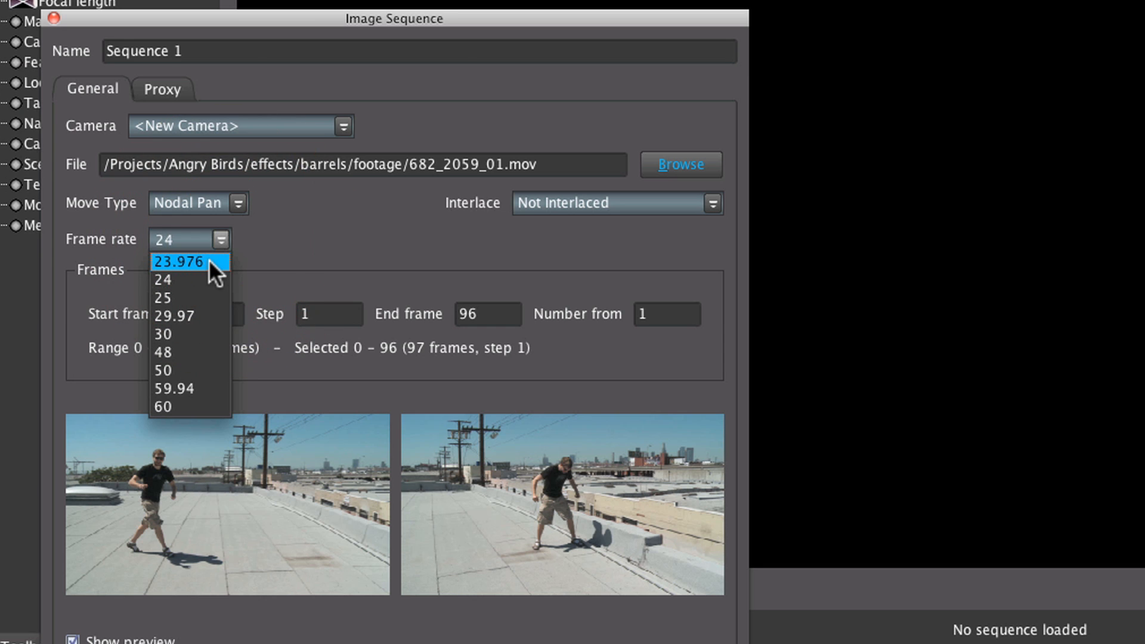
click(178, 261)
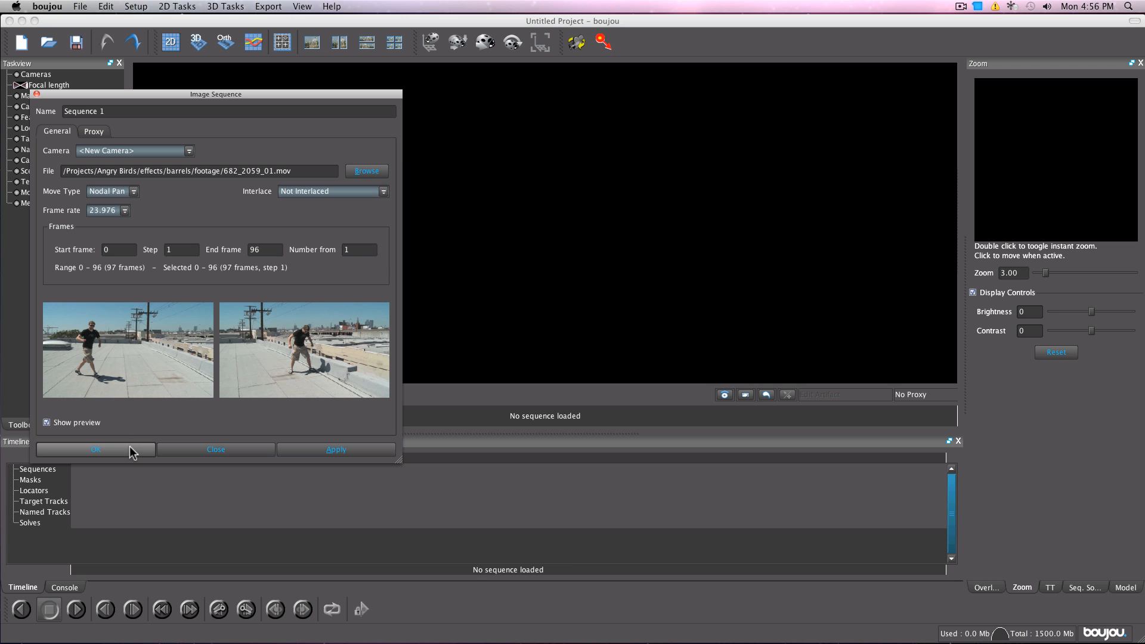
Step: Load the footage and change the focal length range from constant to varying
click(95, 449)
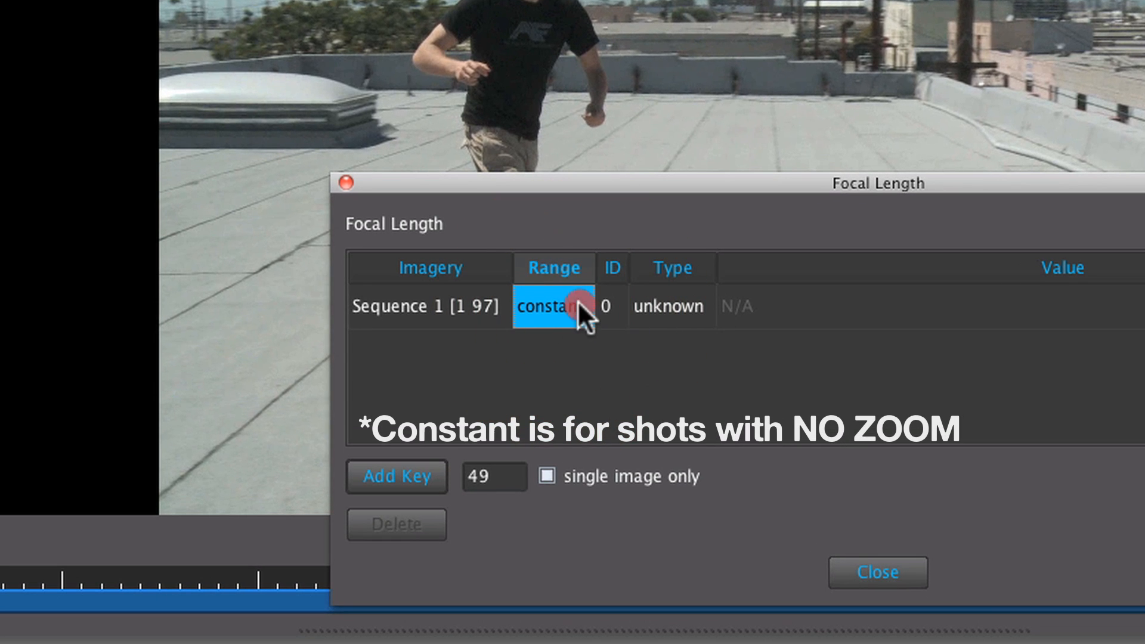
click(552, 306)
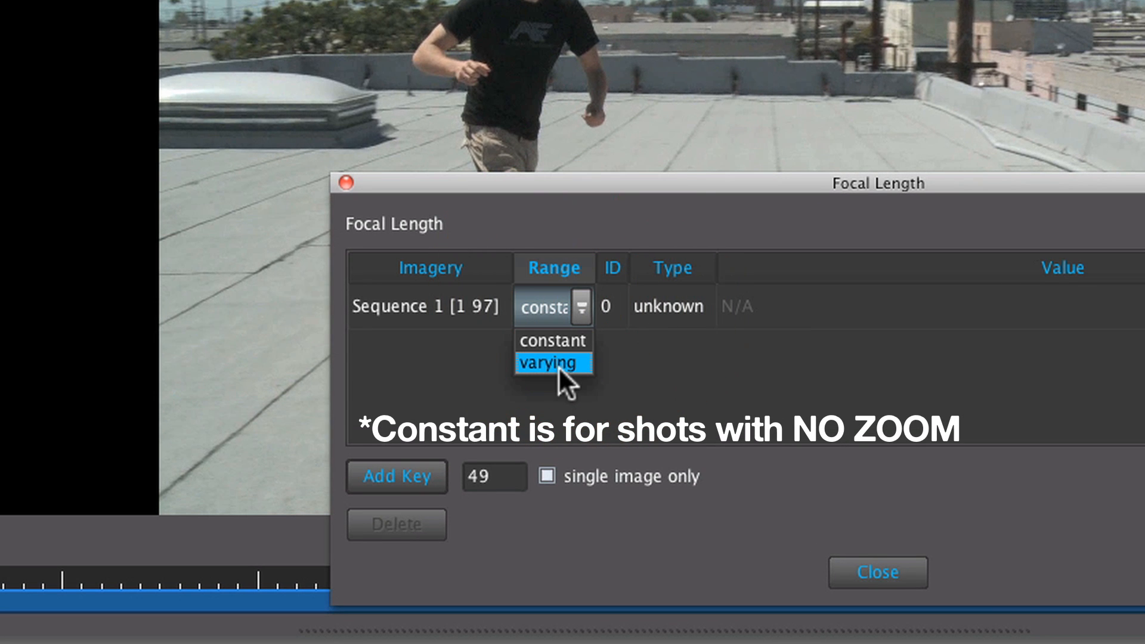
click(548, 363)
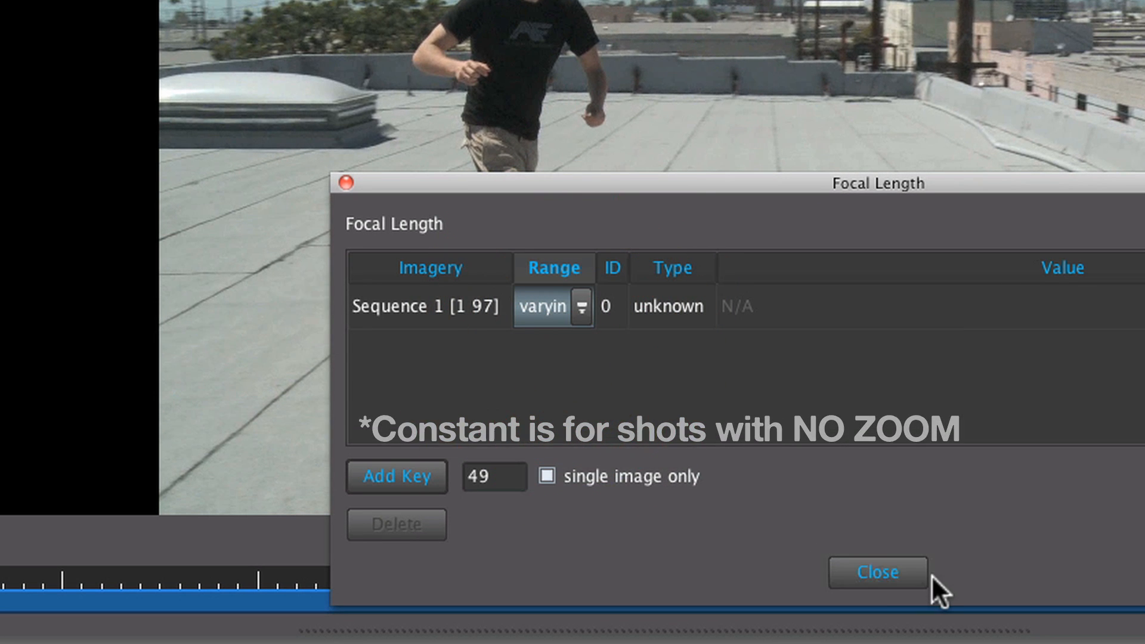
click(876, 571)
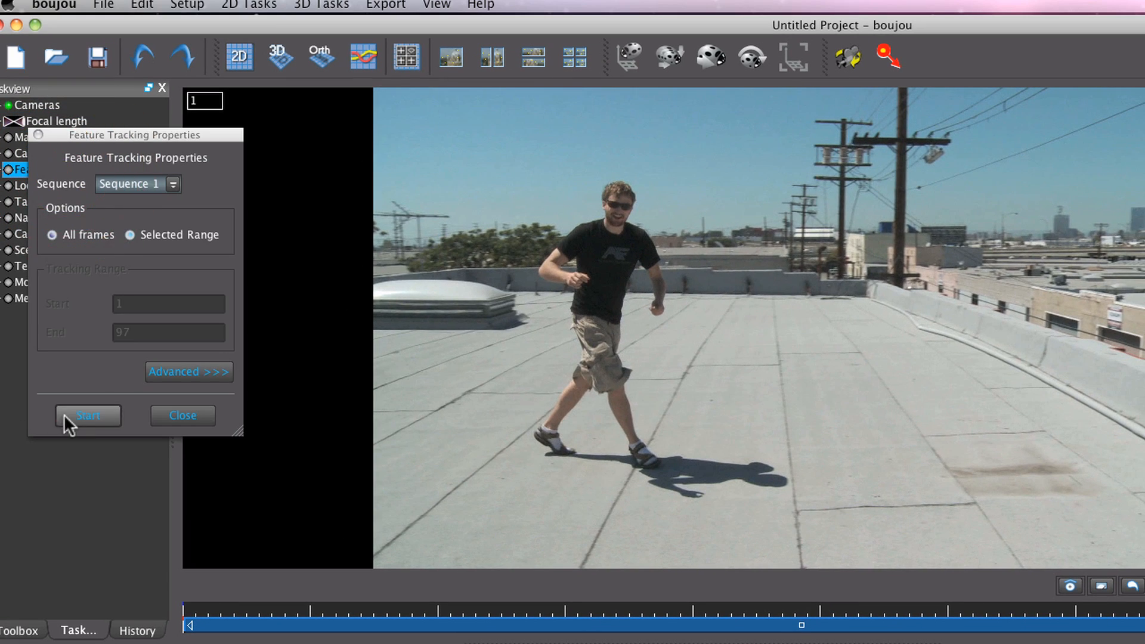
Step: Start feature tracking across all frames of the rooftop sequence
click(88, 415)
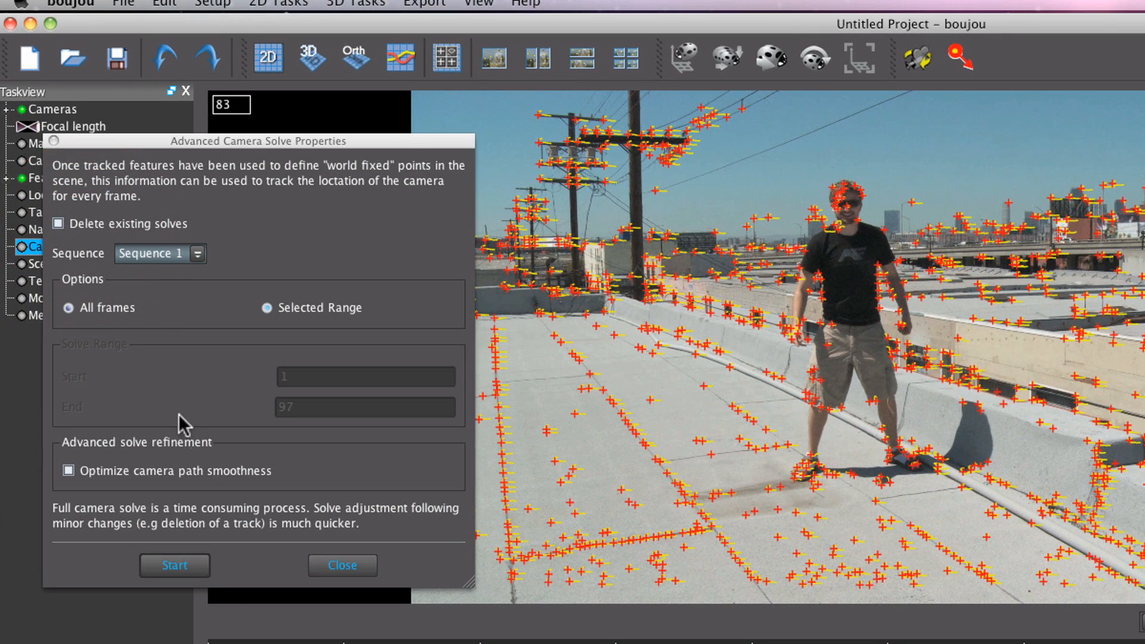
Step: Solve the camera with path smoothness optimization enabled, then scrub the shot to check the solve
click(69, 470)
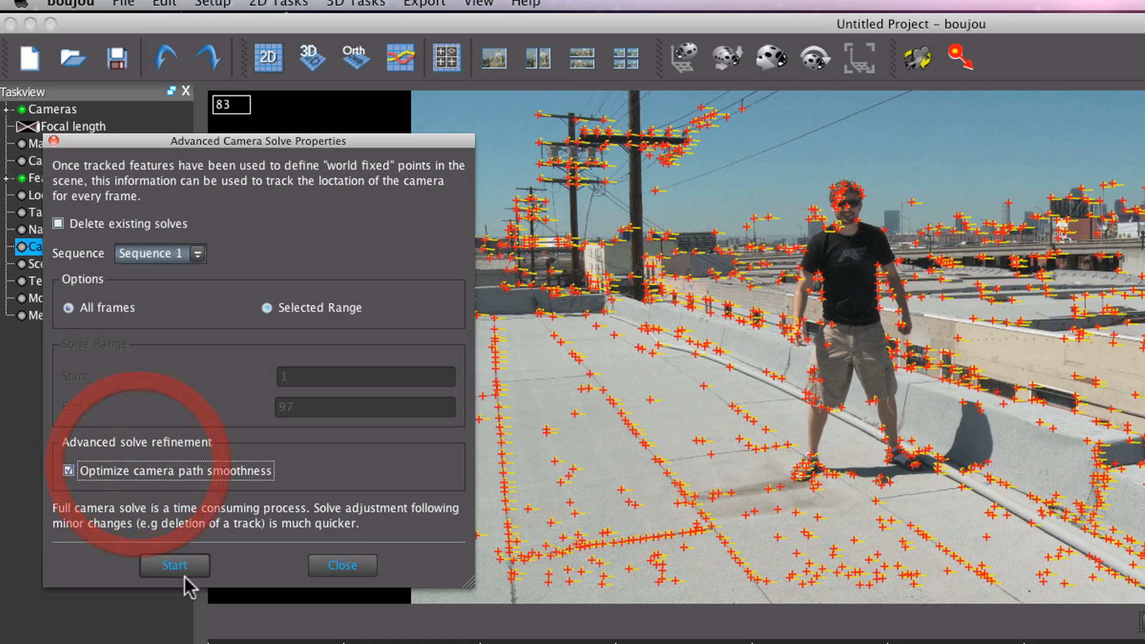
click(174, 565)
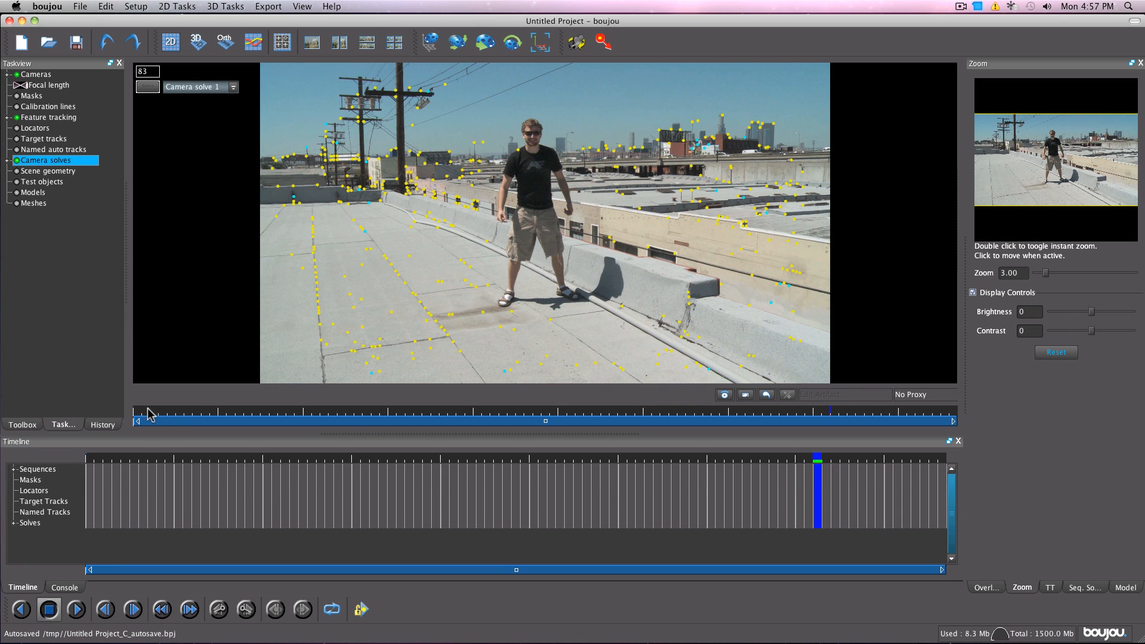
click(357, 421)
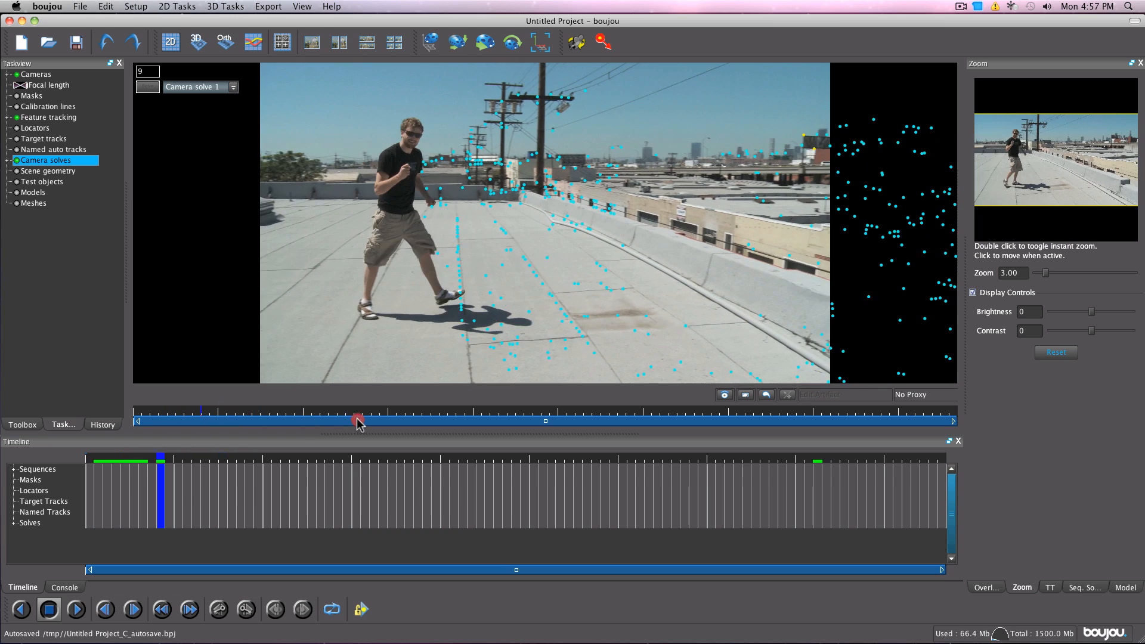
drag(358, 421, 660, 416)
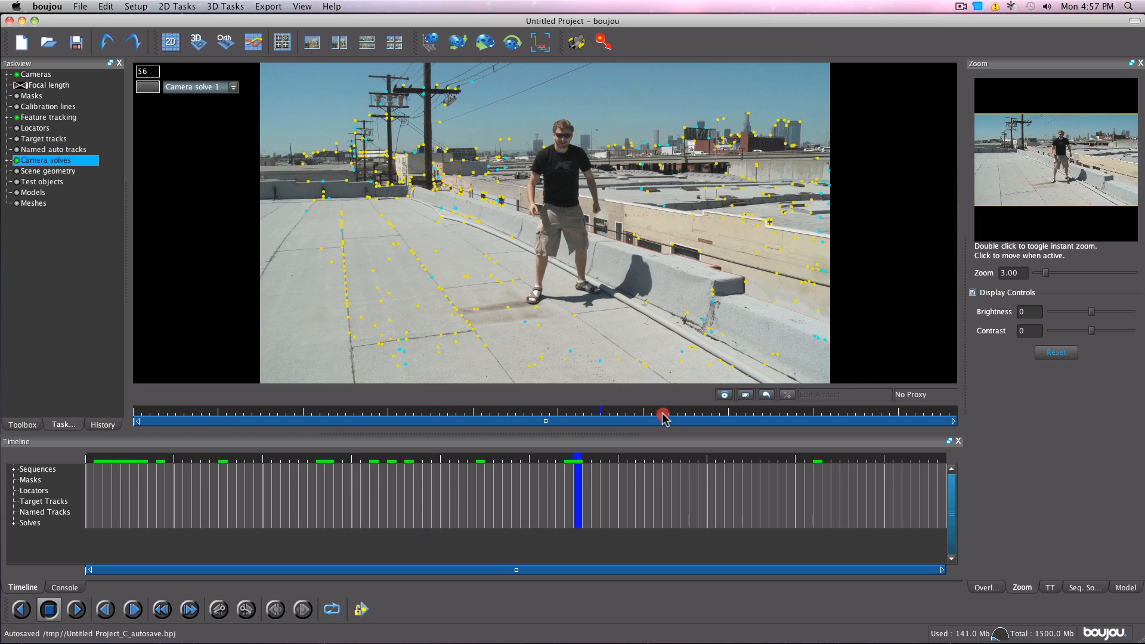
drag(662, 418, 874, 420)
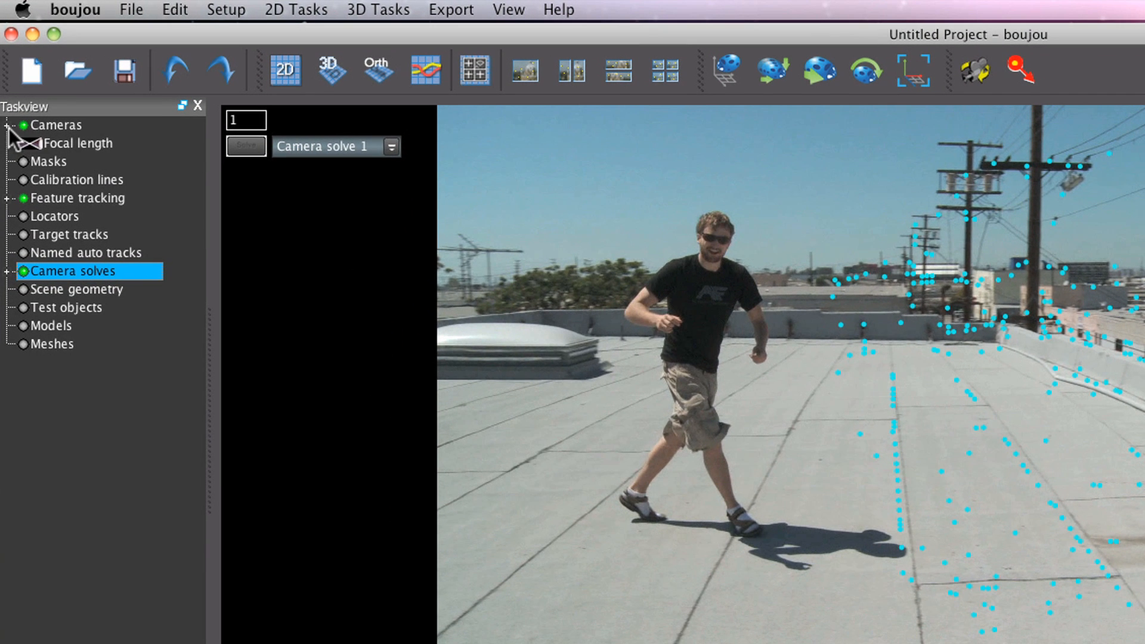
Step: Correct Sequence 1's frame rate from 25 to 23.976 under Camera 1 and begin the export
click(7, 125)
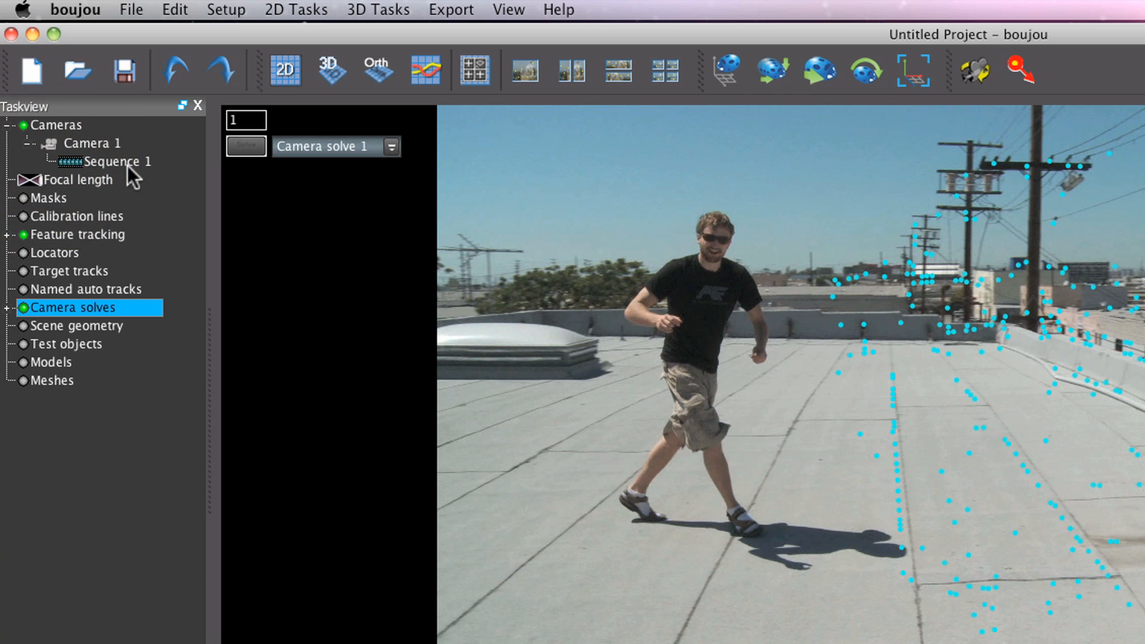
double_click(113, 161)
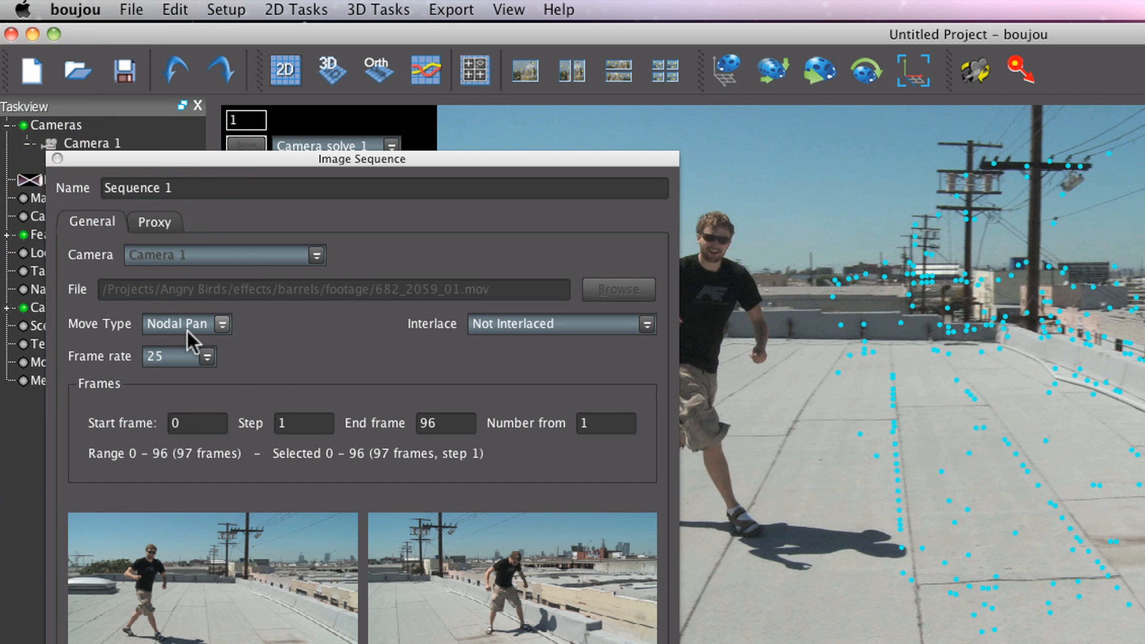
click(177, 356)
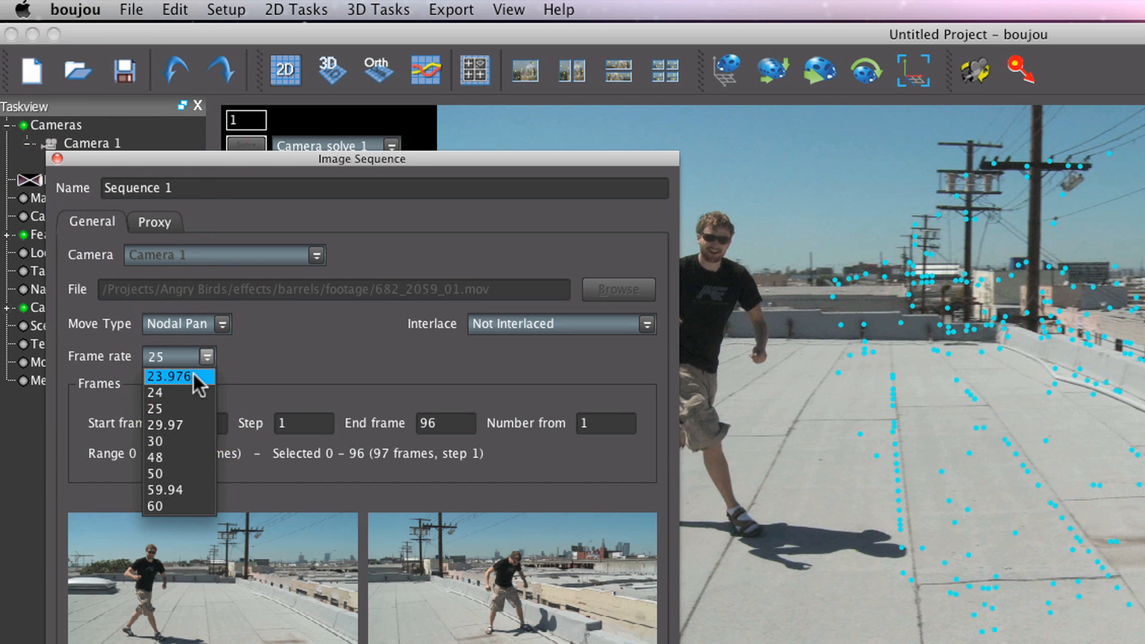
click(168, 376)
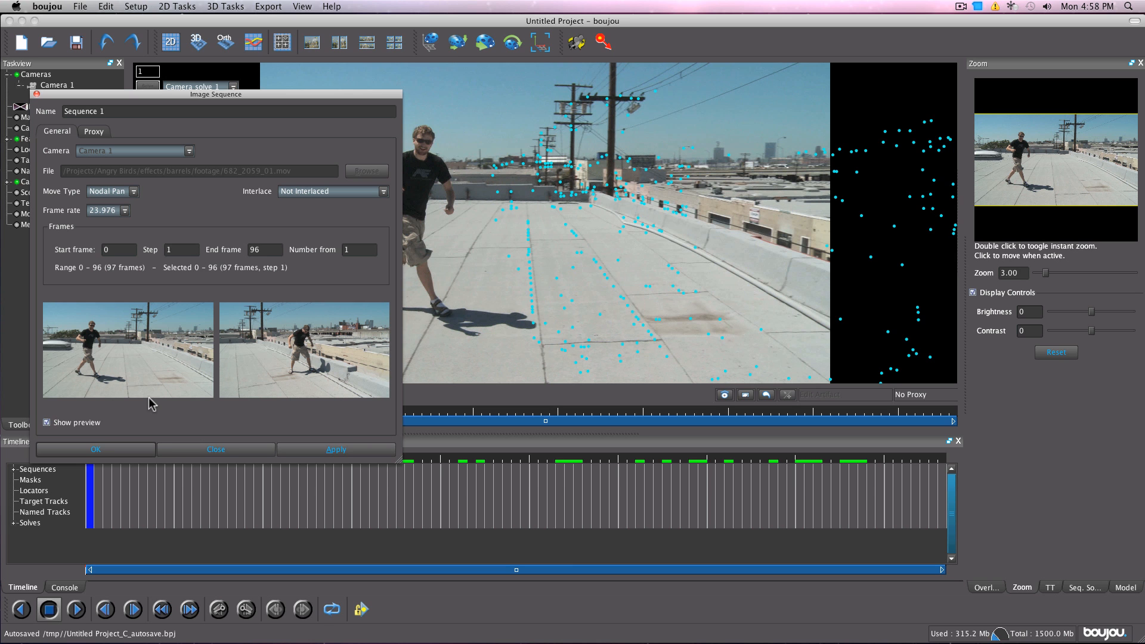
click(96, 450)
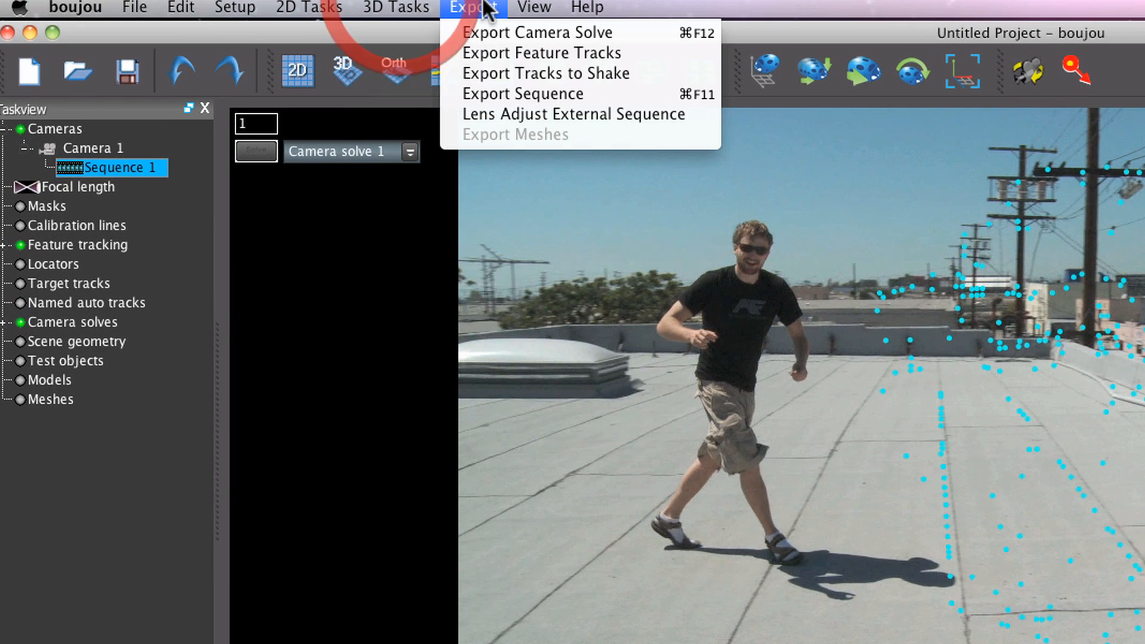
click(537, 32)
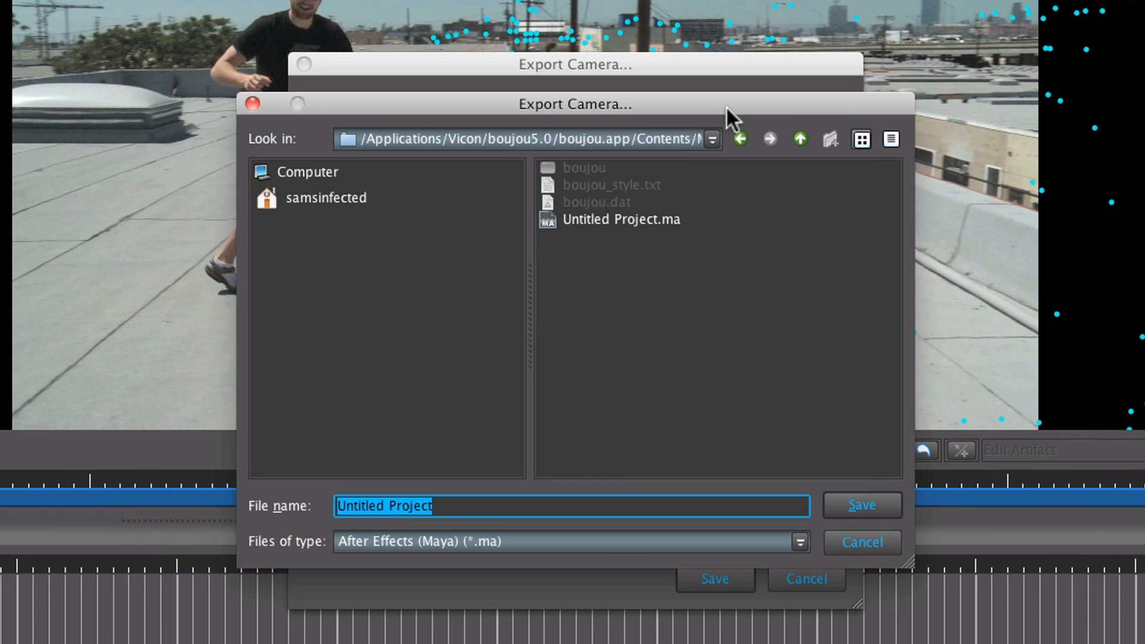
Step: Name the camera export 'niko pan shot 01' in the barrels footage folder
click(710, 139)
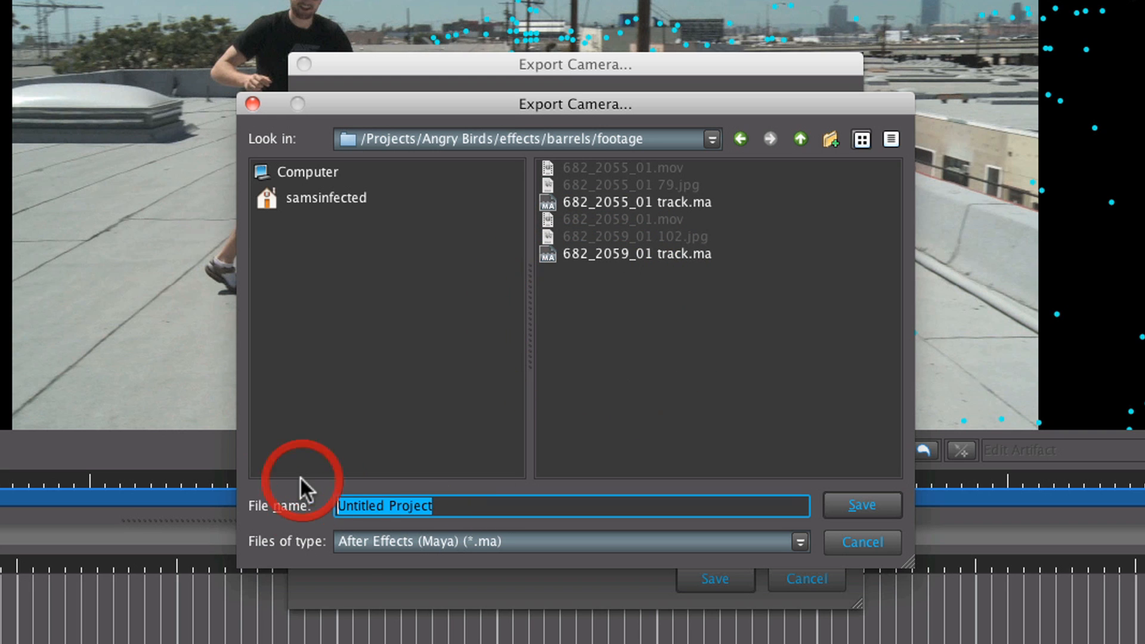
text(niko pan shot 01)
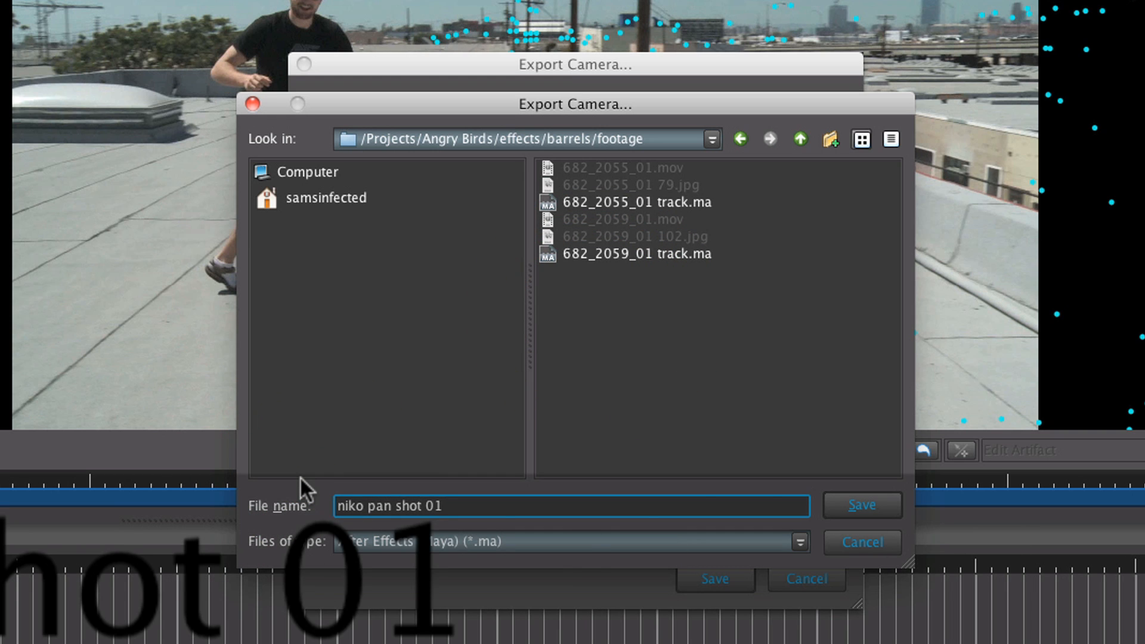
click(861, 506)
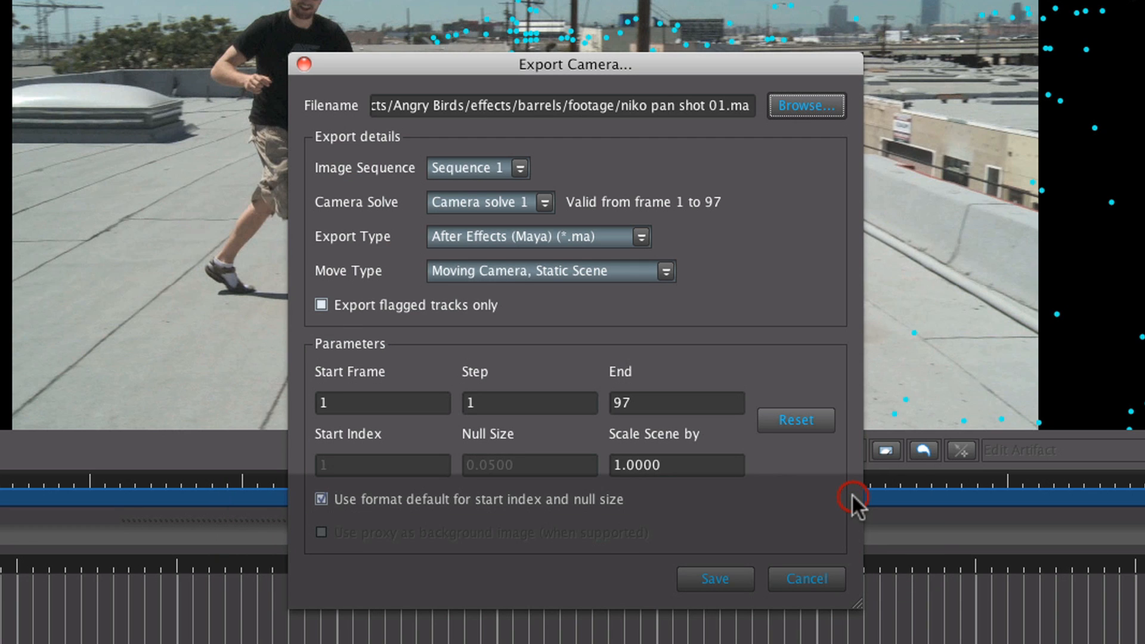
mouse_move(444, 333)
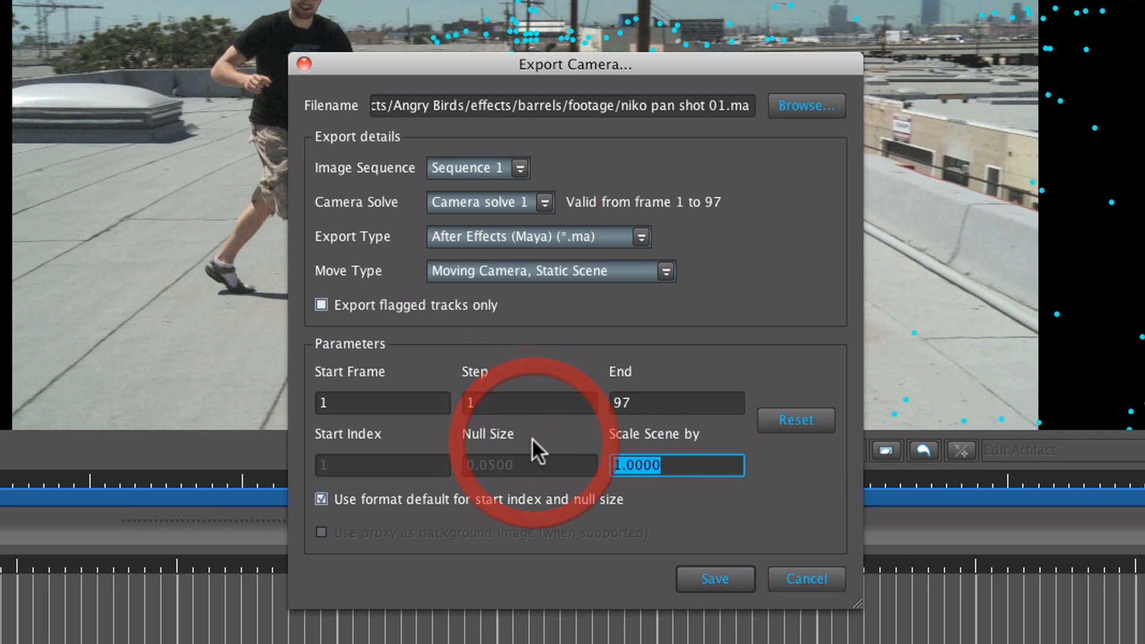
Step: Save the After Effects Maya export with Scale Scene by set to 1000
text(1000)
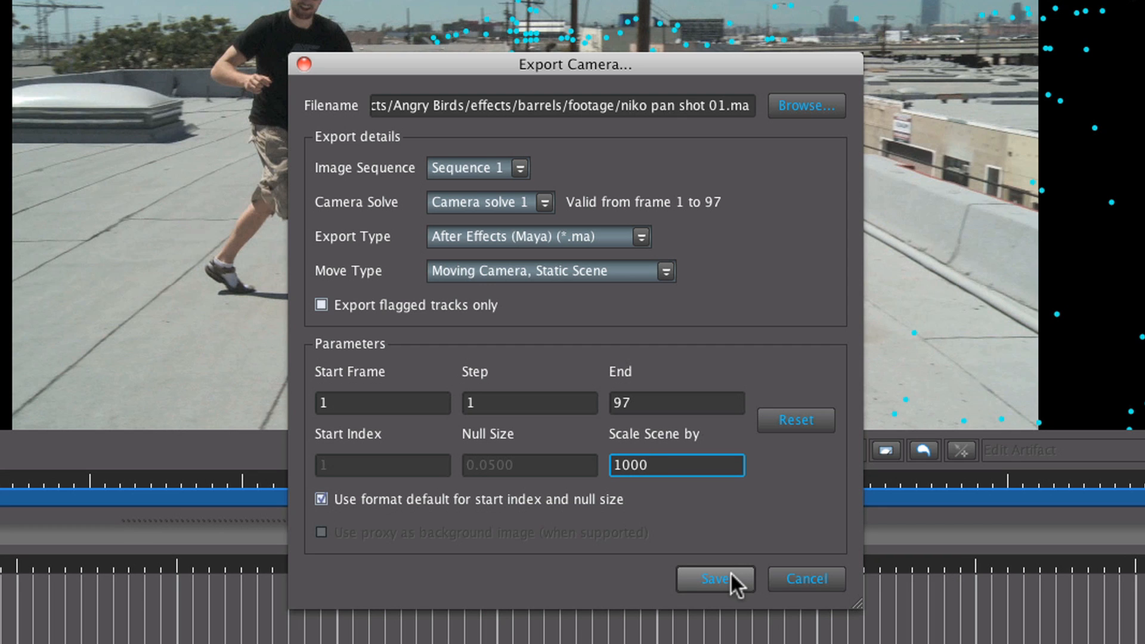
click(716, 578)
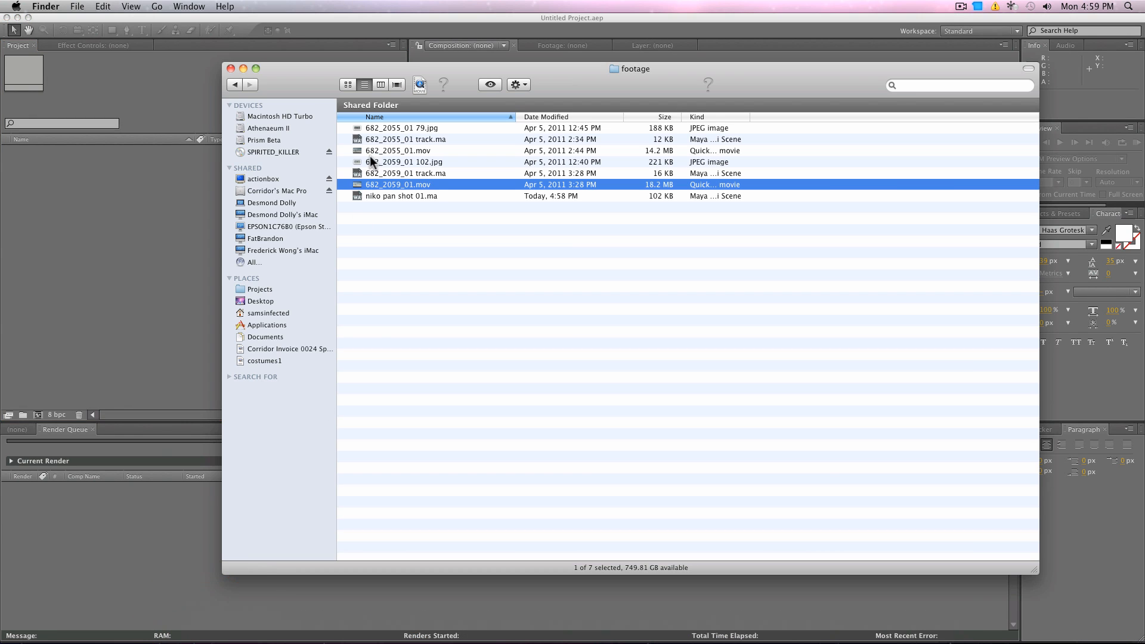
mouse_move(426, 203)
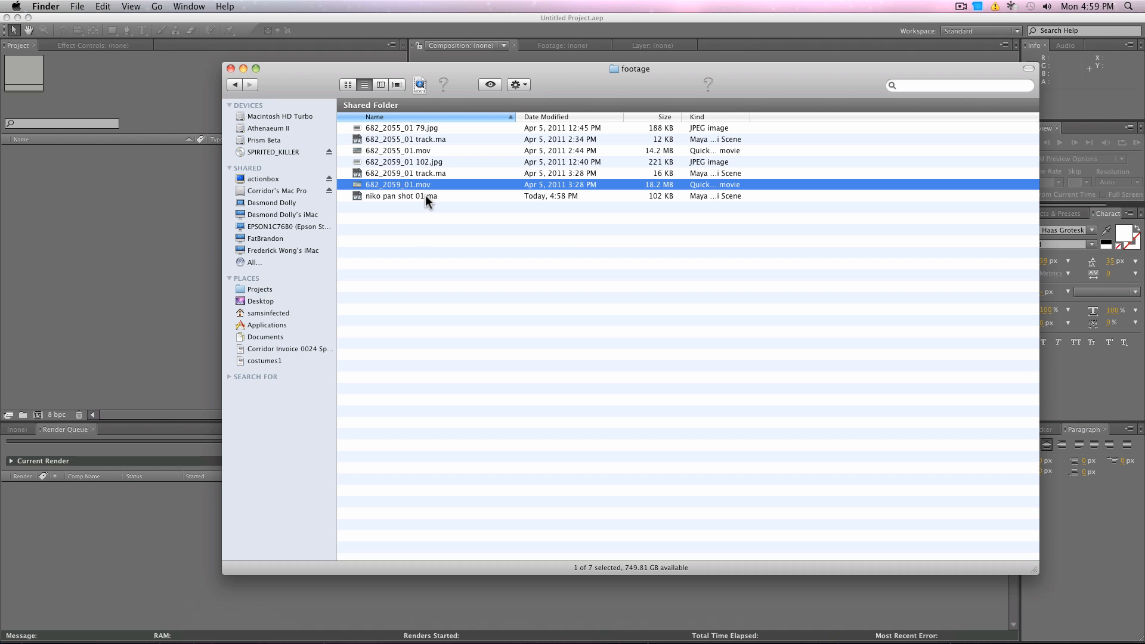
Step: Select the exported niko pan shot 01.ma in the footage folder
click(401, 195)
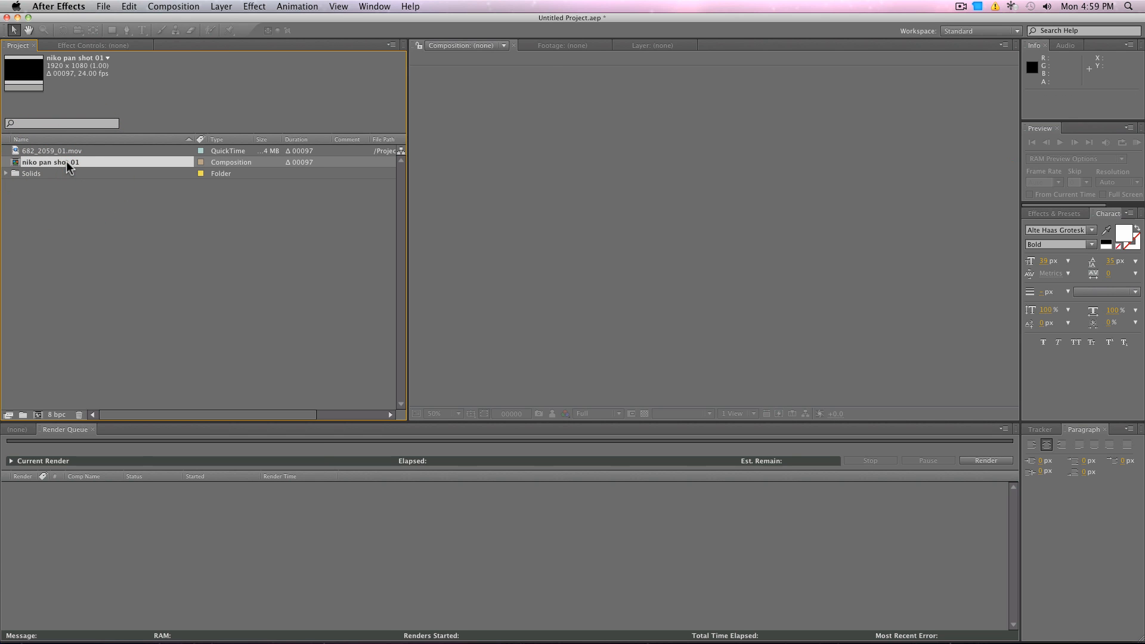
Step: Set the niko pan shot 01 composition's frame rate to 23.976 via Composition Settings
double_click(50, 161)
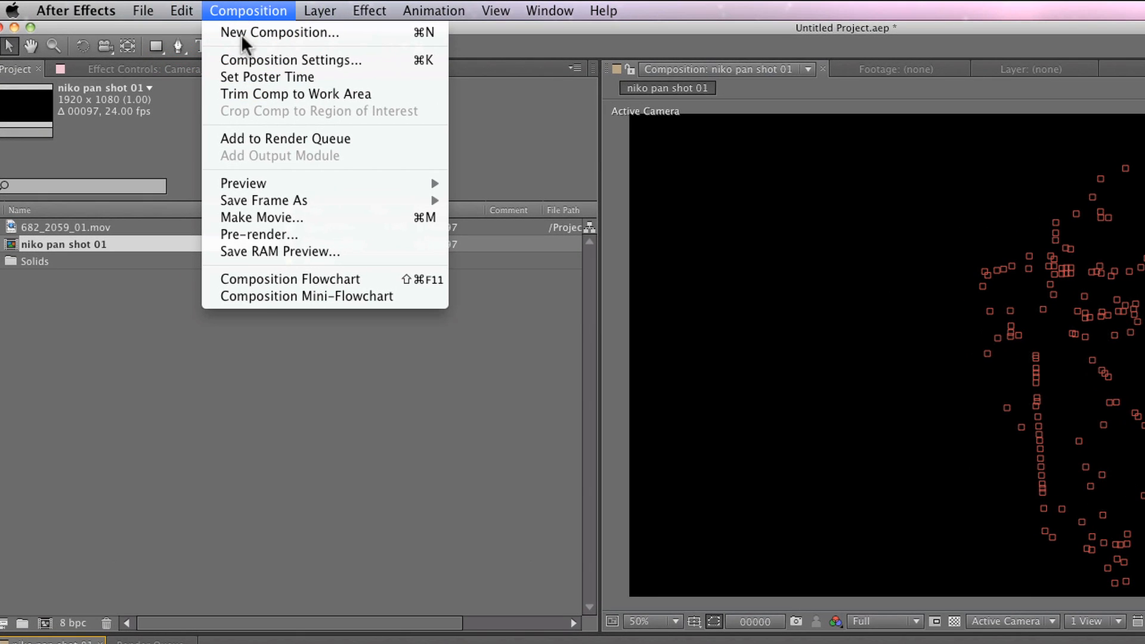
click(290, 59)
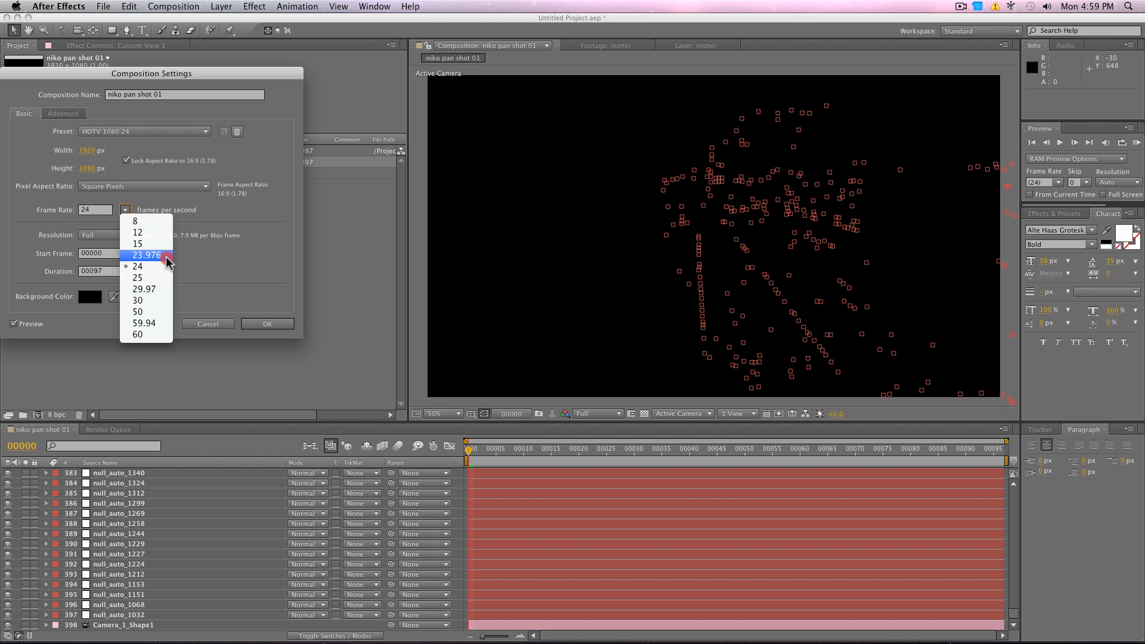
click(266, 323)
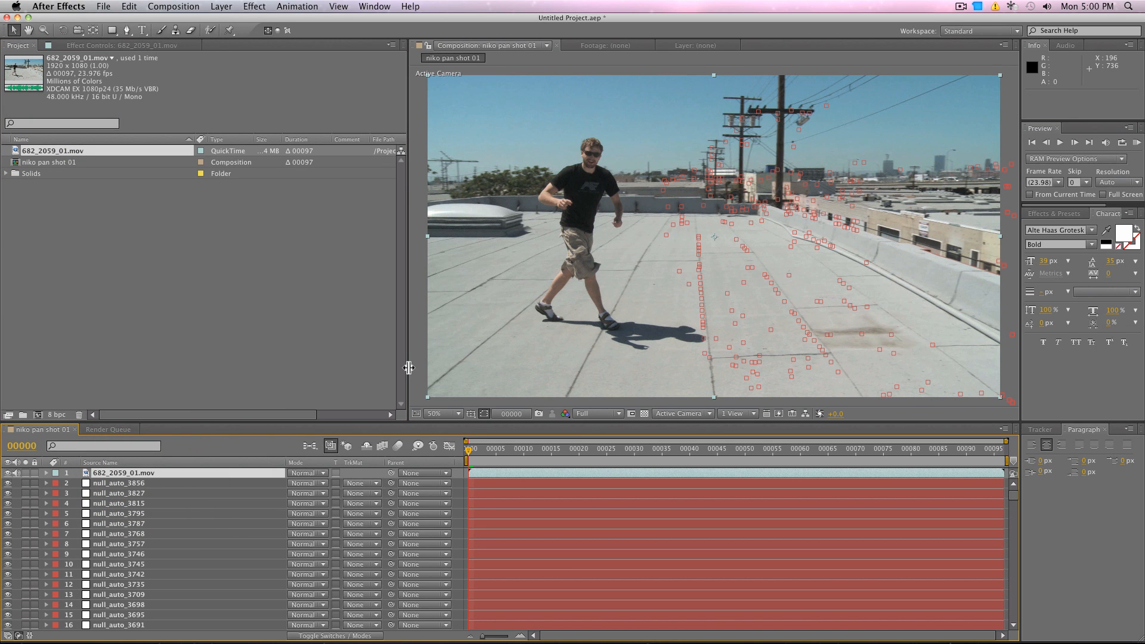
mouse_move(264, 371)
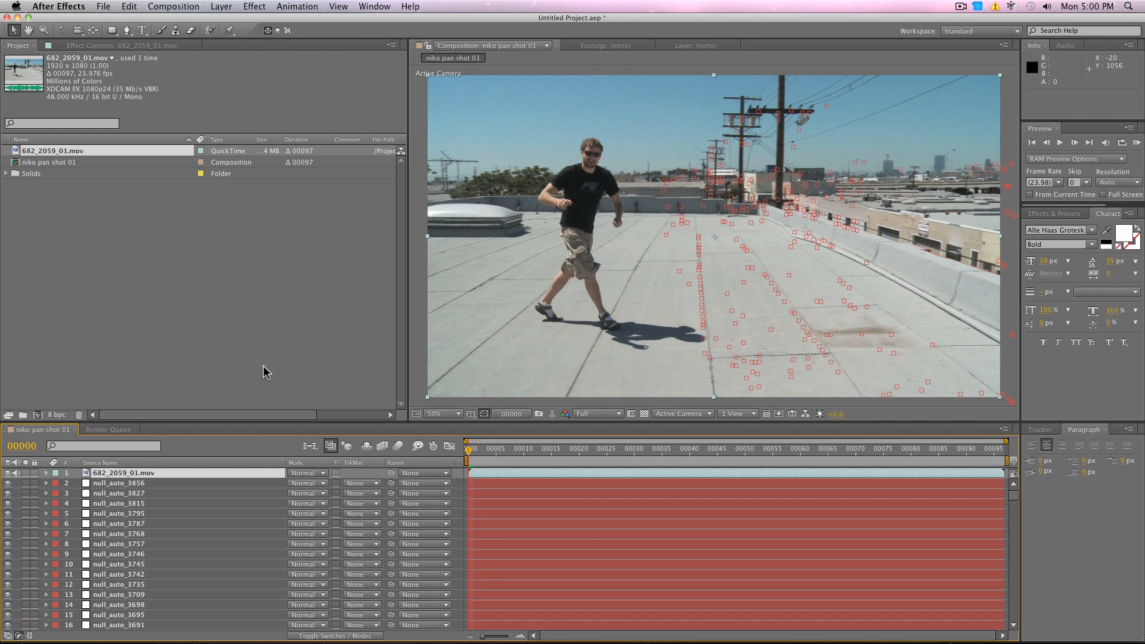
mouse_move(144, 216)
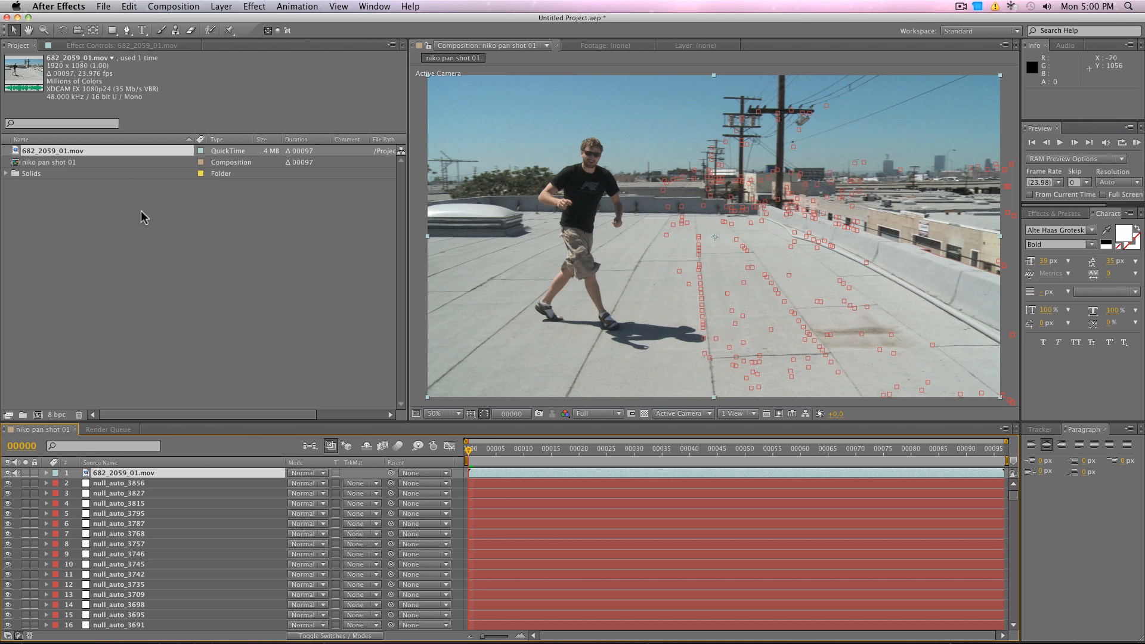
Step: Scrub the timeline to frame 69 to verify the track points follow the rooftop footage
click(757, 448)
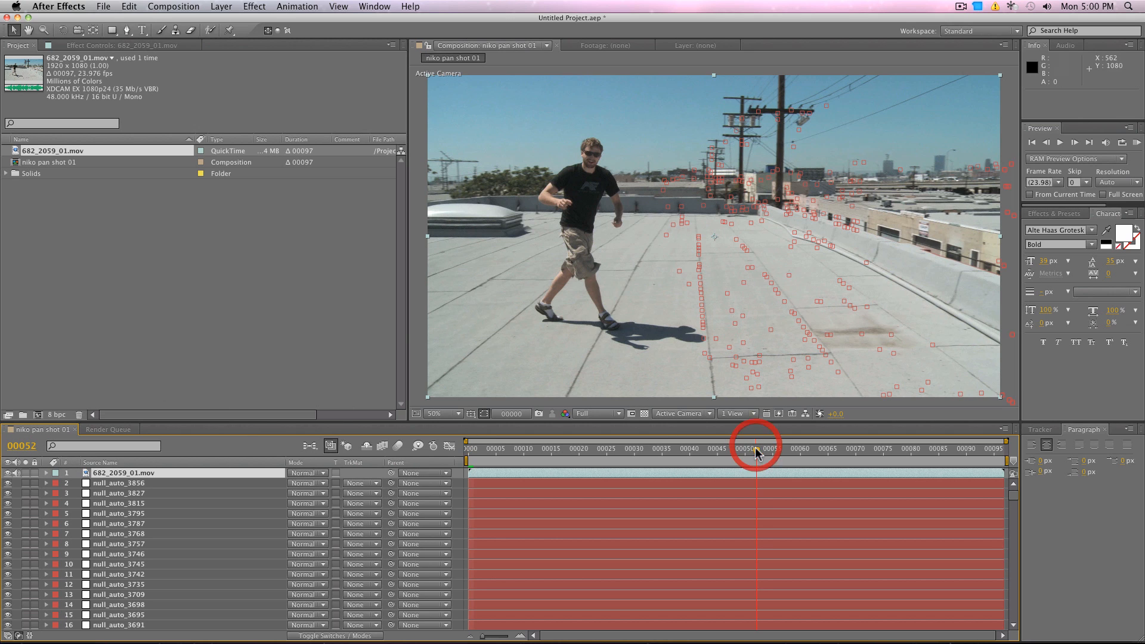
drag(756, 449, 850, 448)
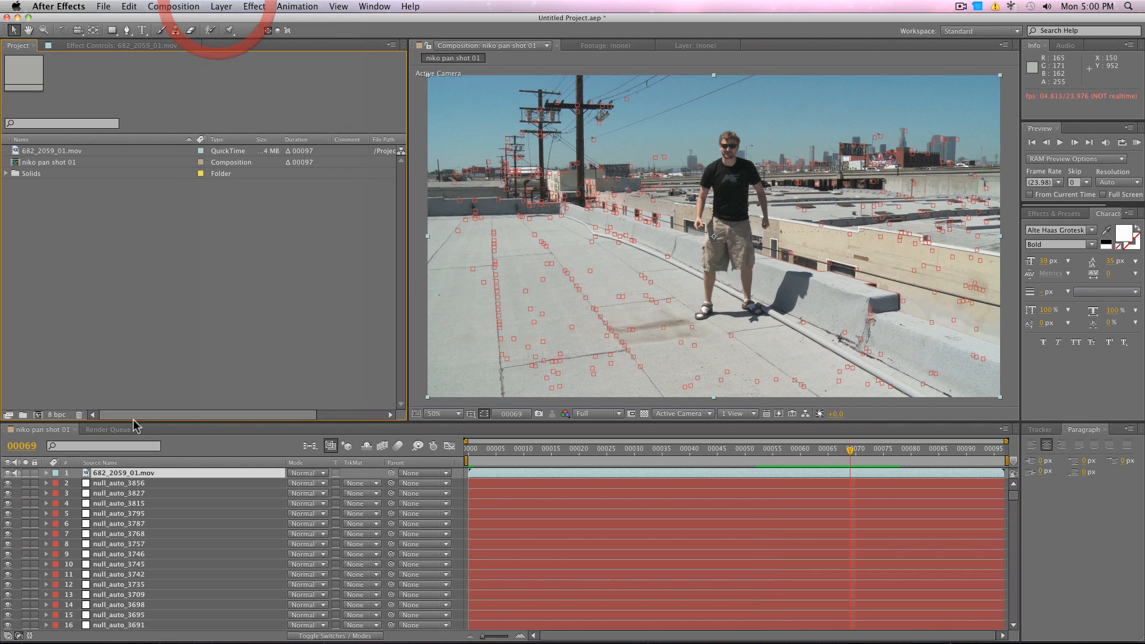
Step: Create a new solid layer, Red Solid 1, coloured red
click(220, 6)
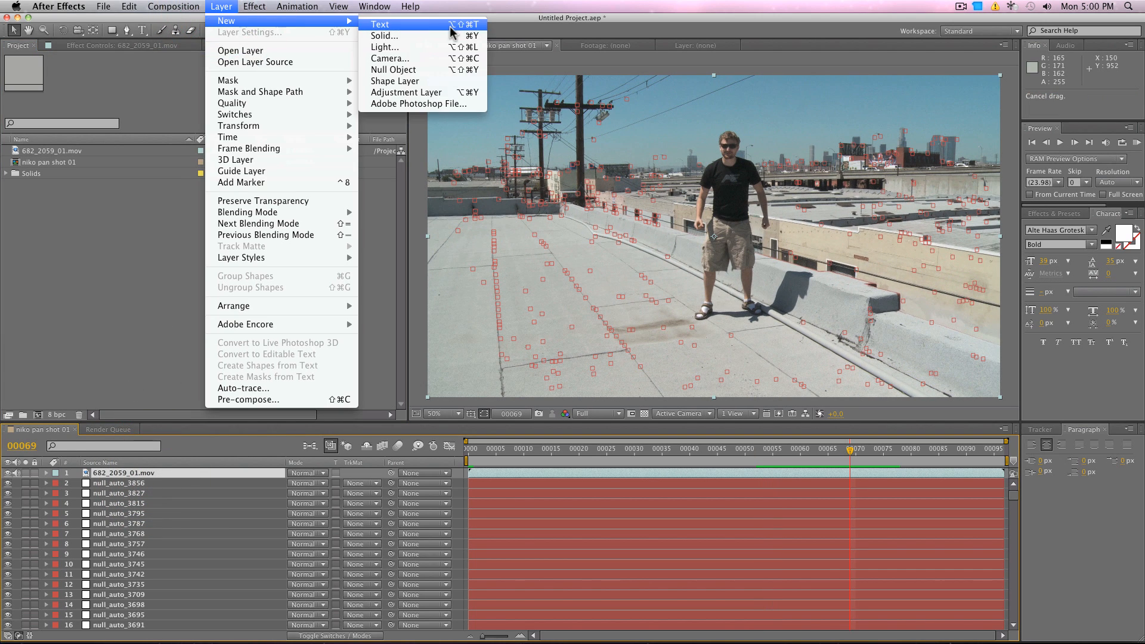
click(386, 36)
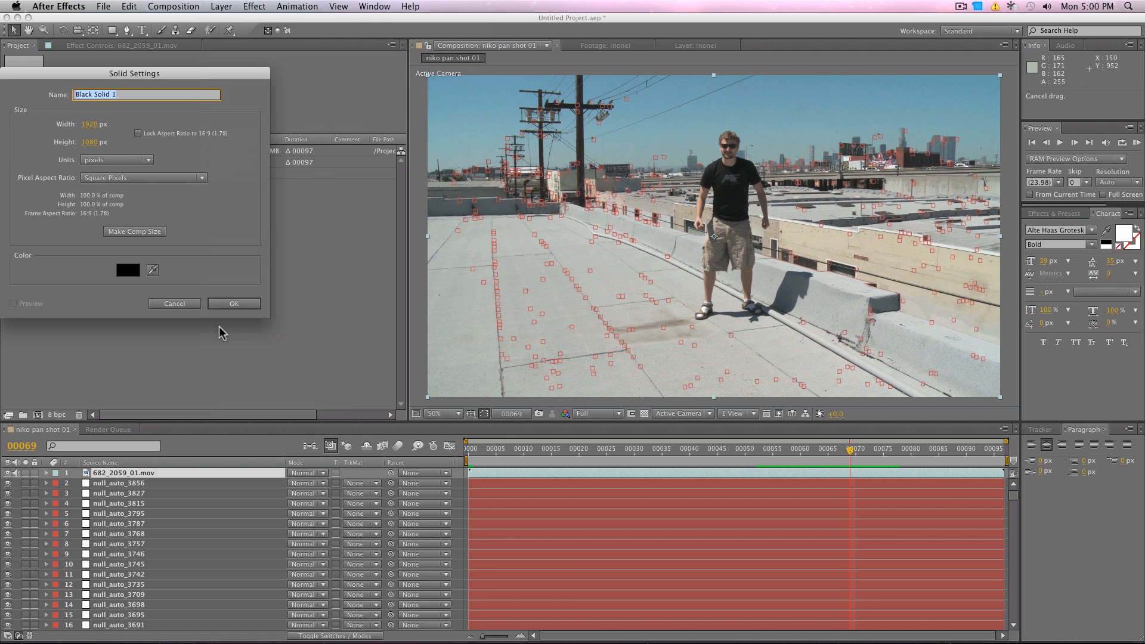
click(127, 270)
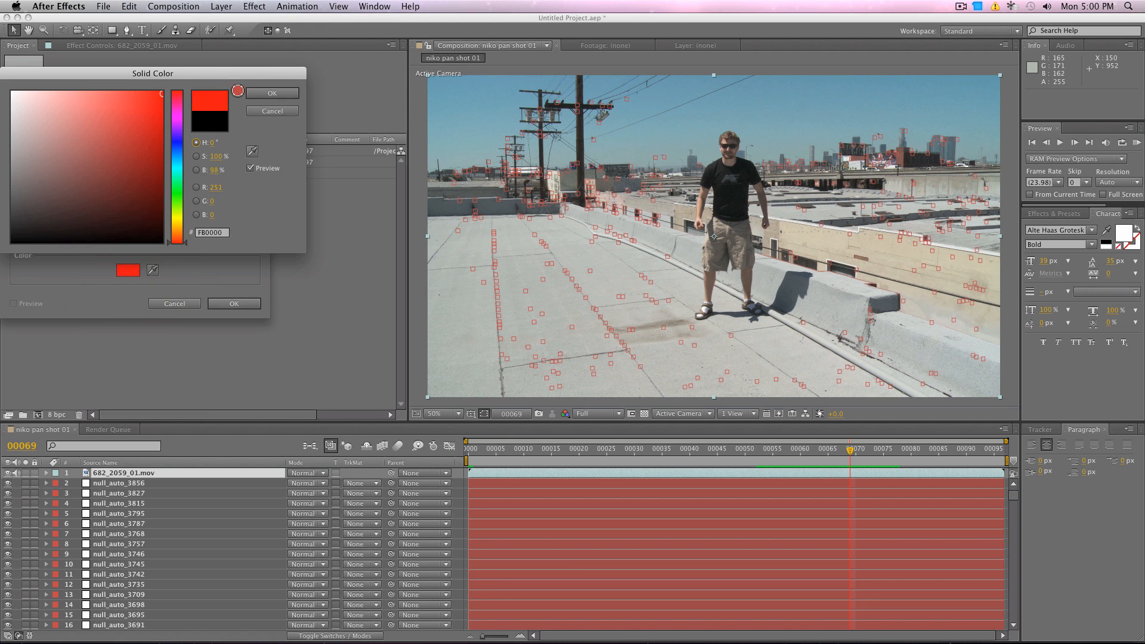
click(272, 93)
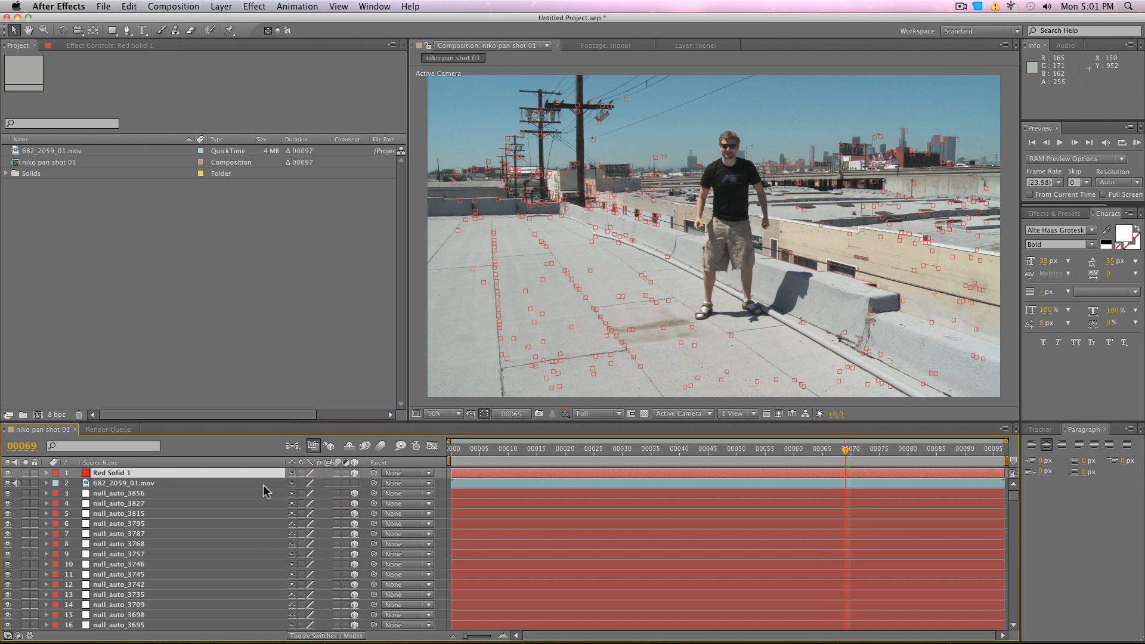
mouse_move(83, 487)
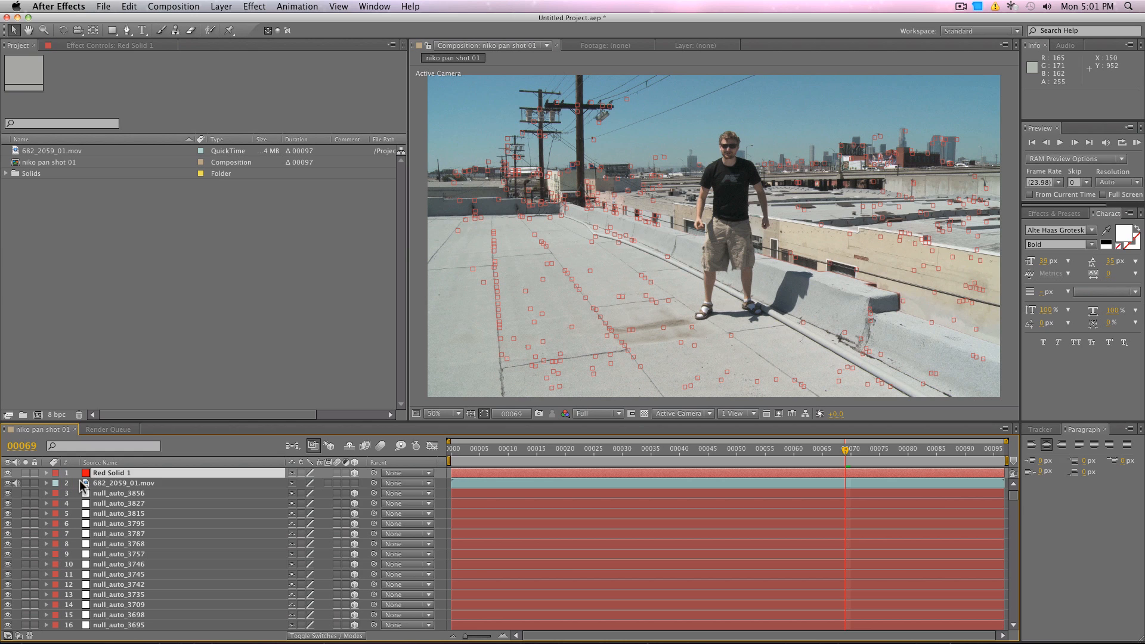
Step: Make Red Solid 1 a 3D layer scaled to 26% and set viewer resolution to Third
click(47, 472)
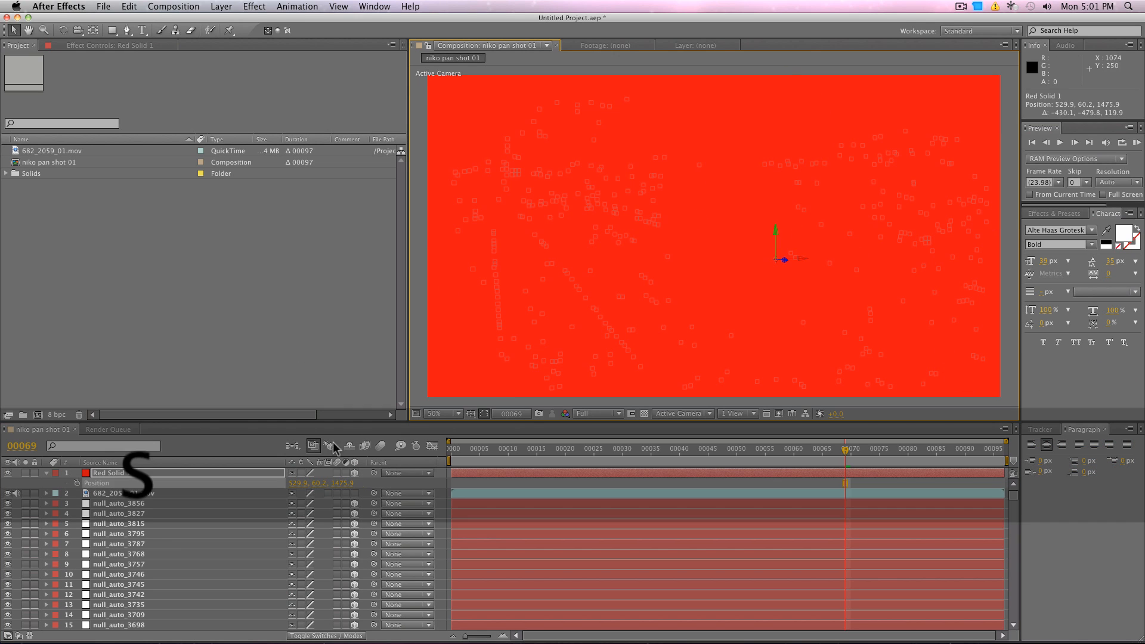
key(s)
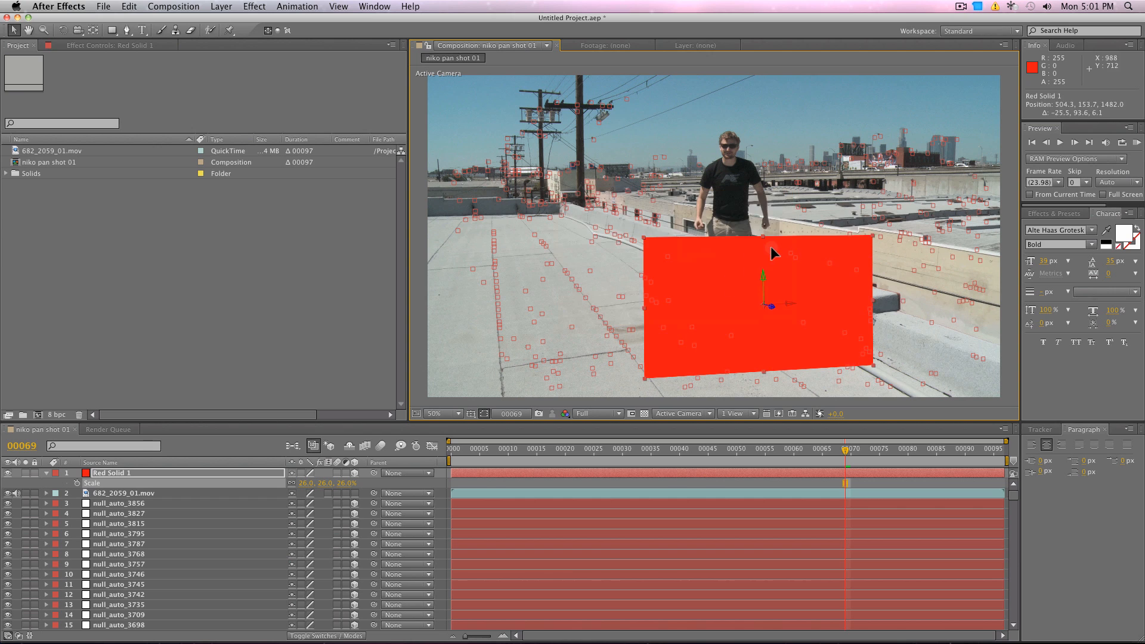
click(598, 414)
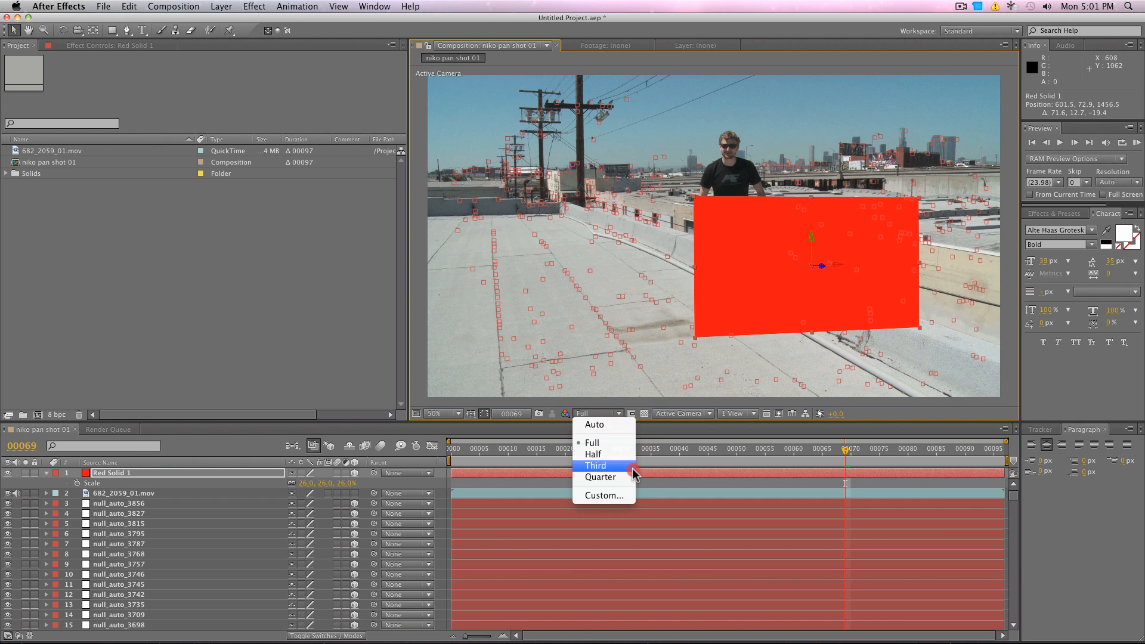
click(596, 466)
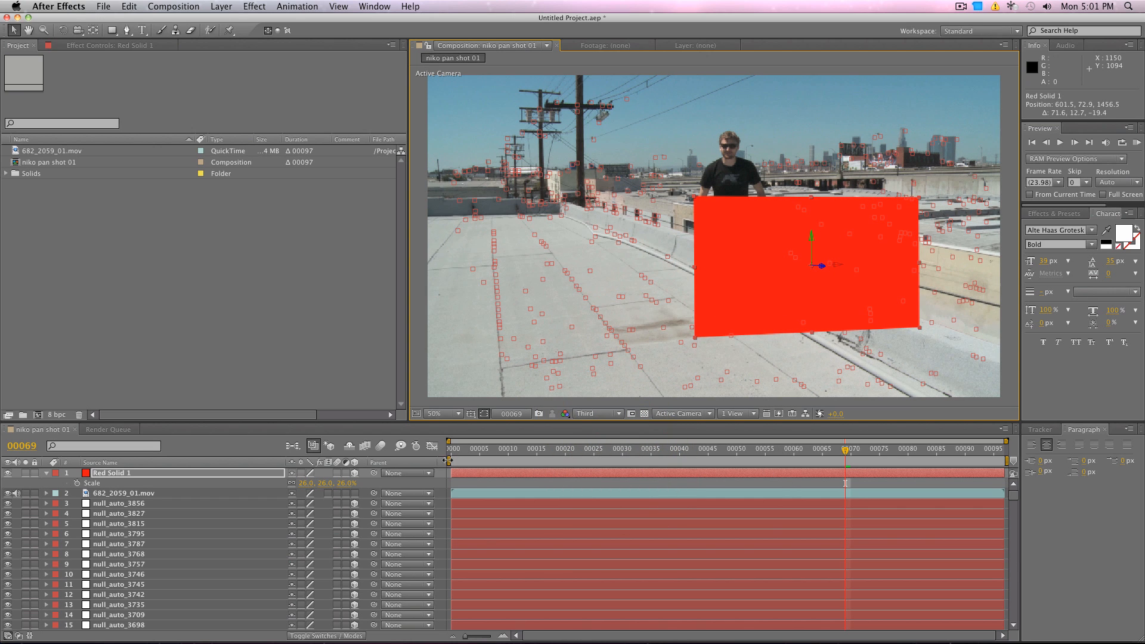